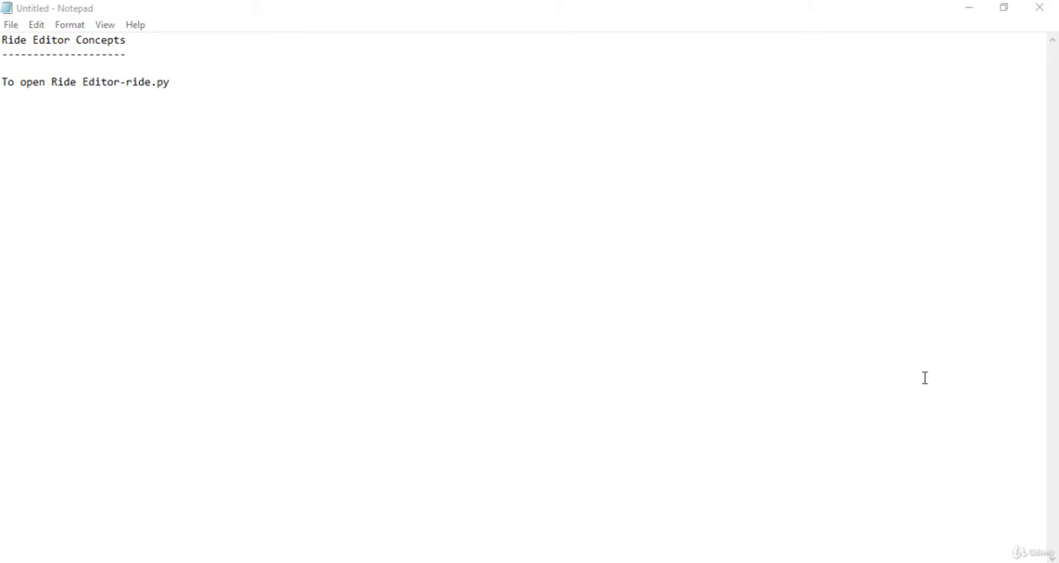
mouse_move(920, 354)
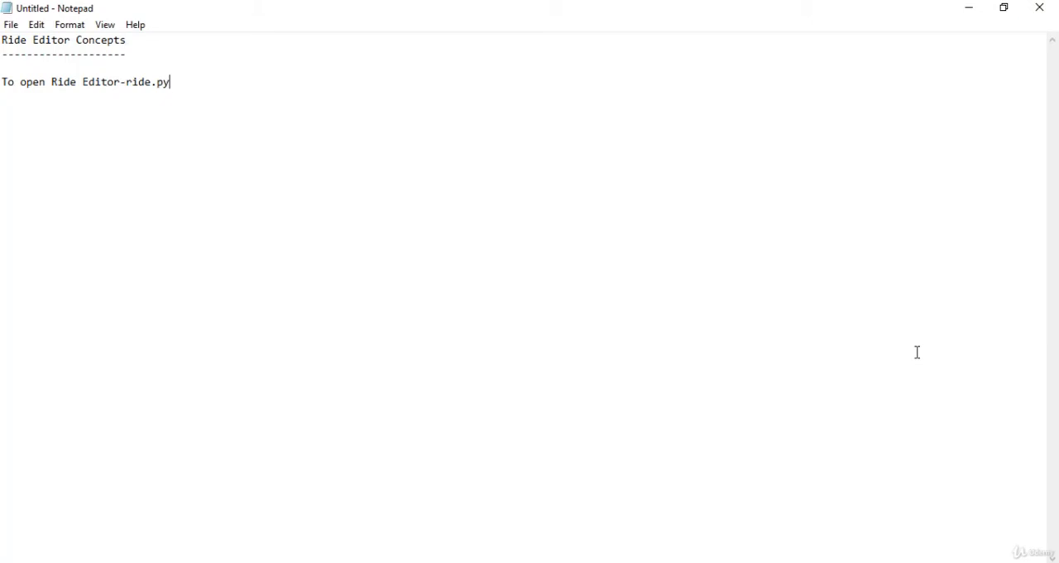
mouse_move(126, 558)
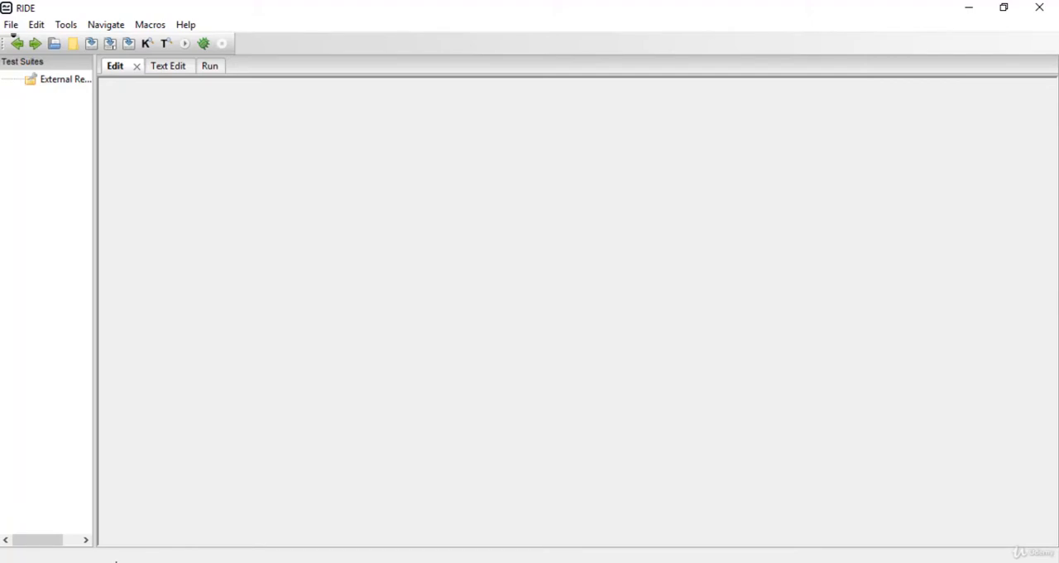
Select the Edit view showing RIDE 1.7.3.1 about page on Python 2.7.10.
click(65, 80)
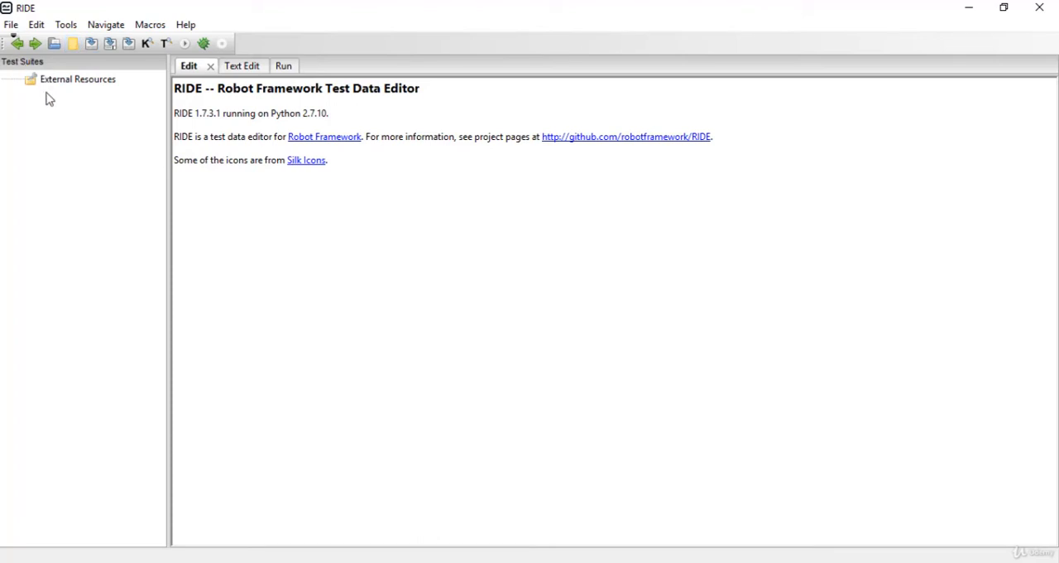
mouse_move(100, 200)
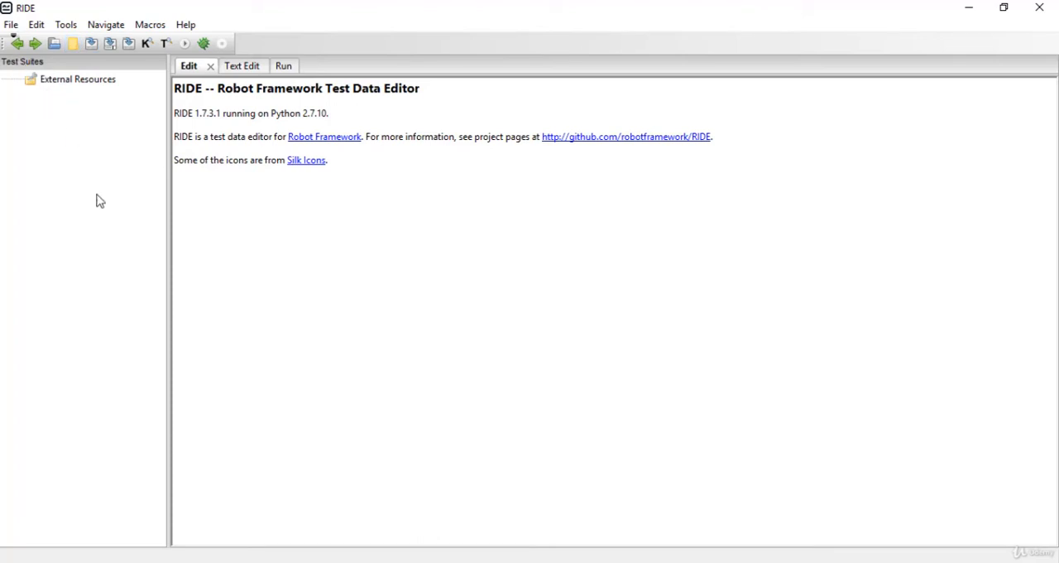
mouse_move(106, 253)
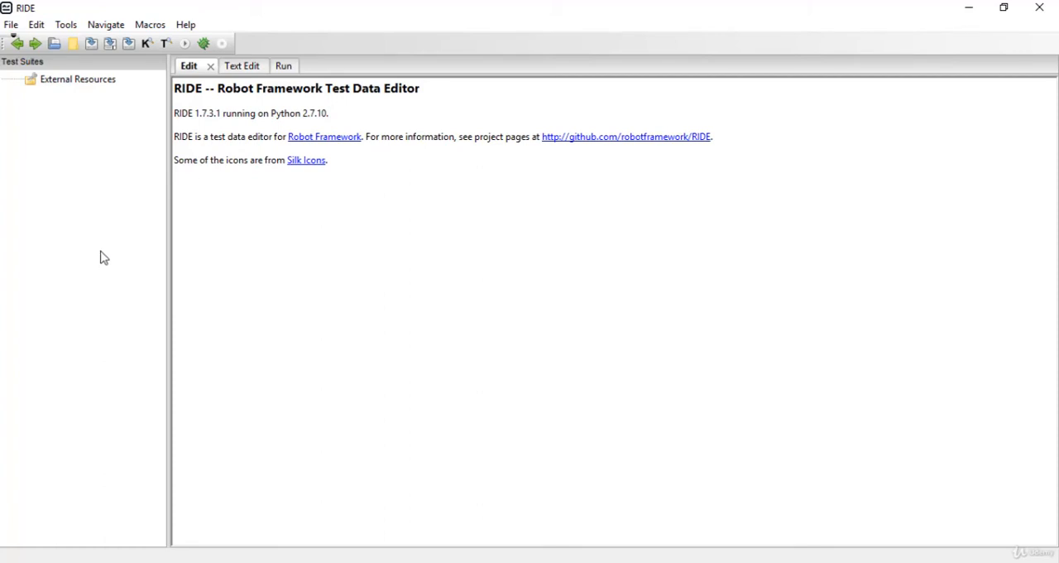
mouse_move(366, 227)
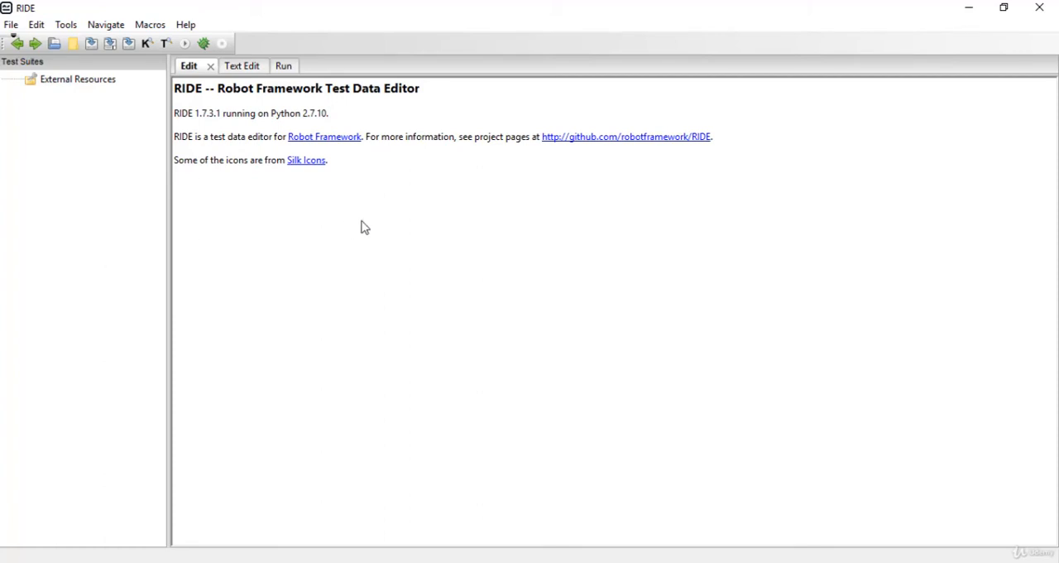
mouse_move(381, 182)
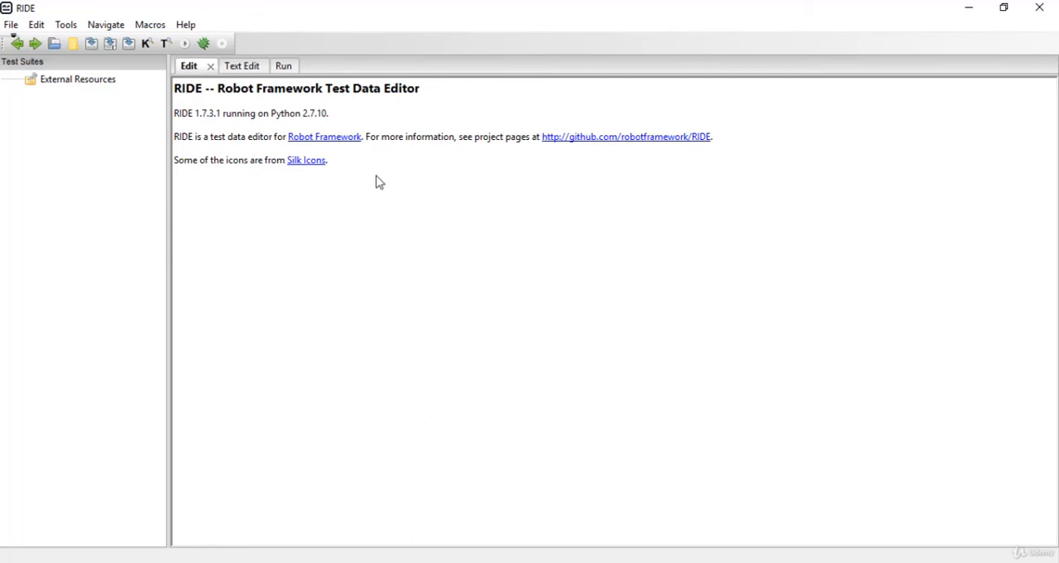
mouse_move(241, 77)
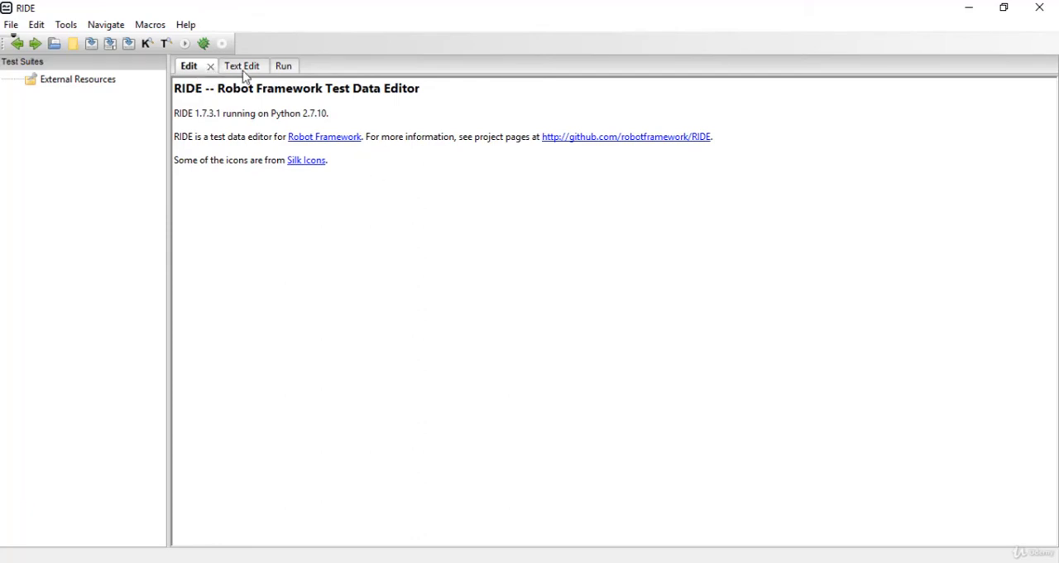
mouse_move(278, 109)
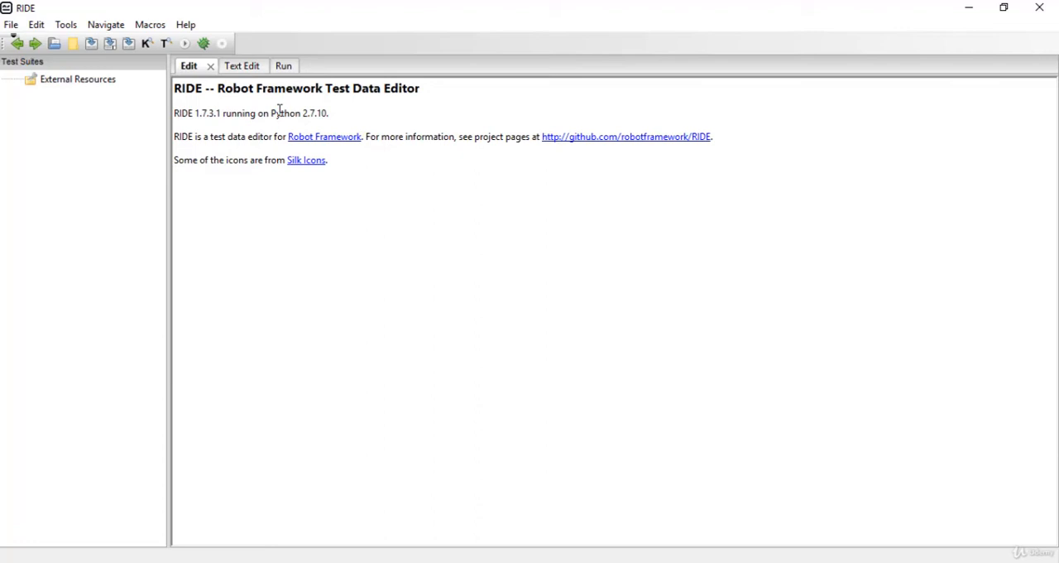
mouse_move(252, 177)
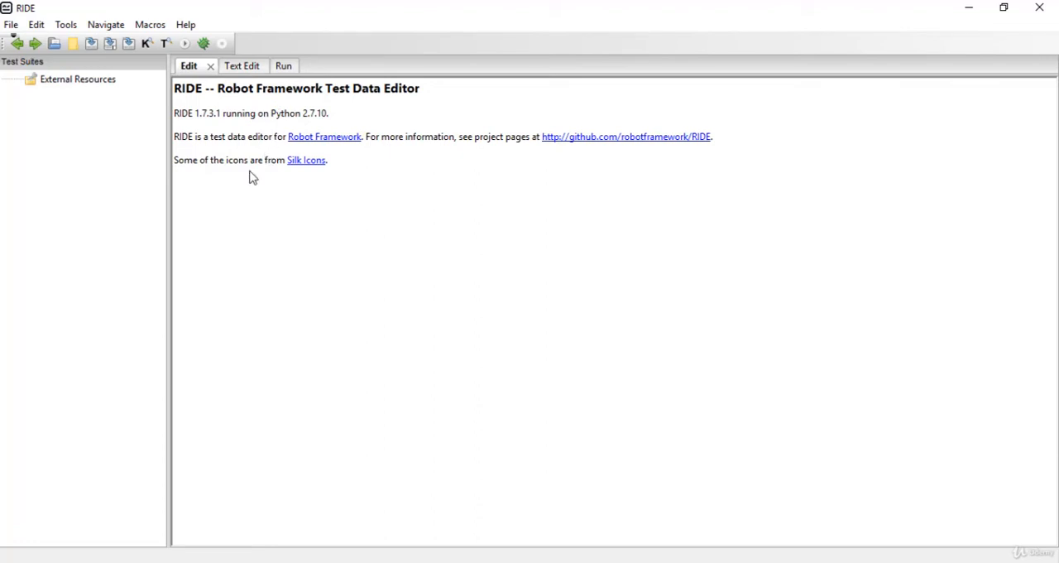
mouse_move(288, 199)
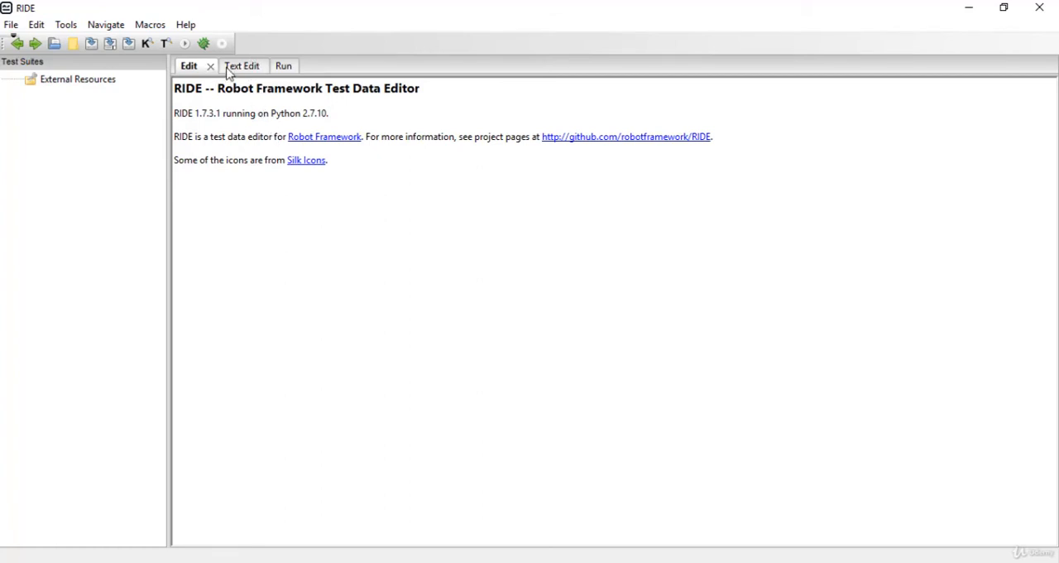
Switch through Text Edit to the Run view and inspect its Start and Debug options.
click(241, 66)
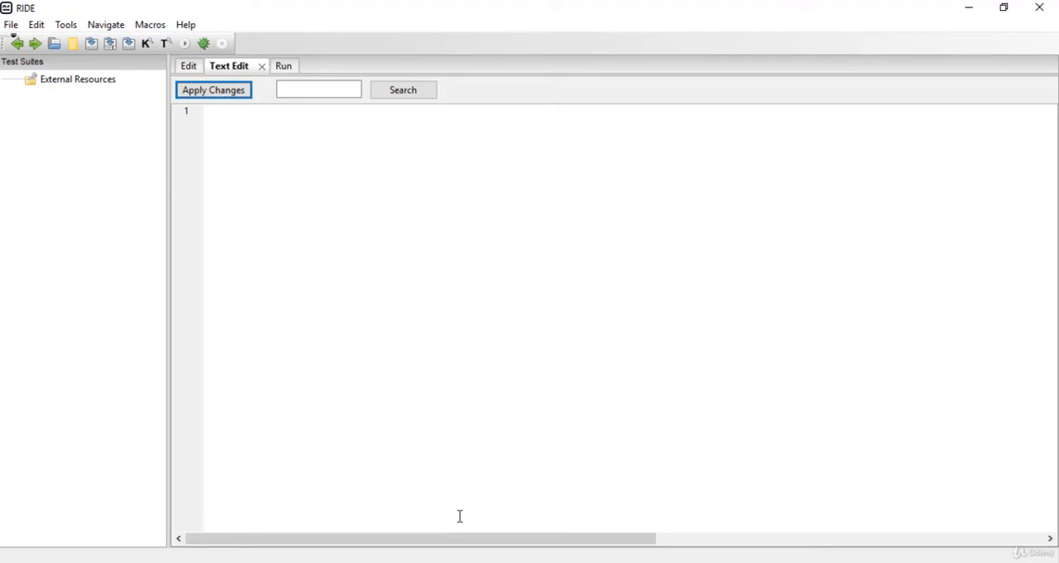
click(283, 66)
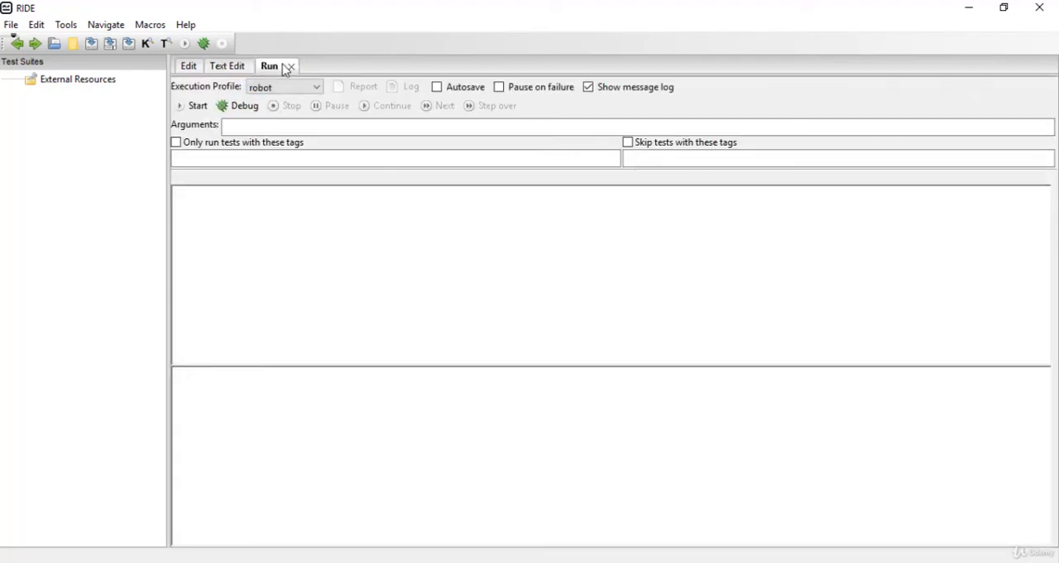
mouse_move(292, 237)
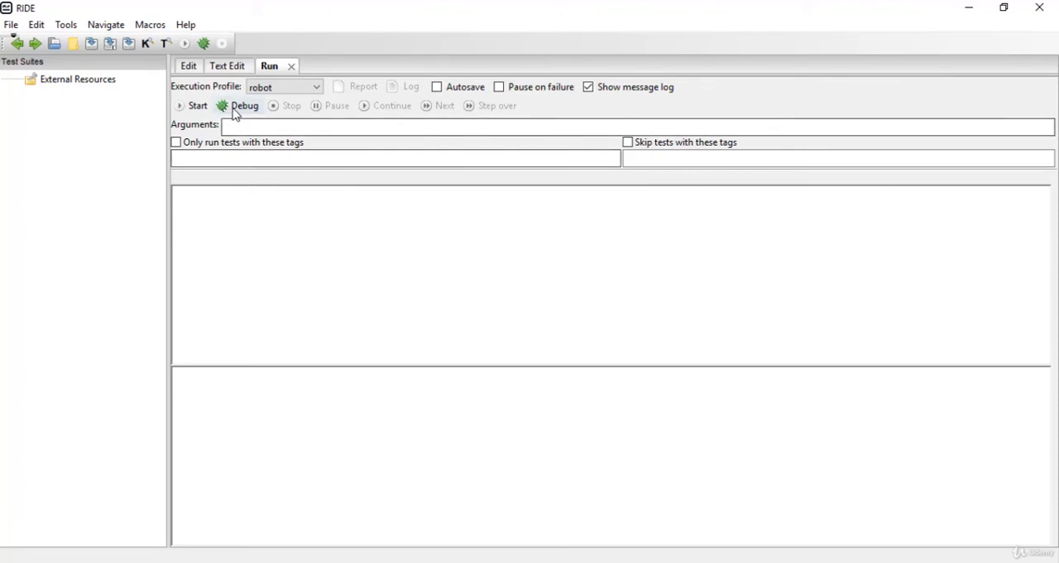
mouse_move(197, 106)
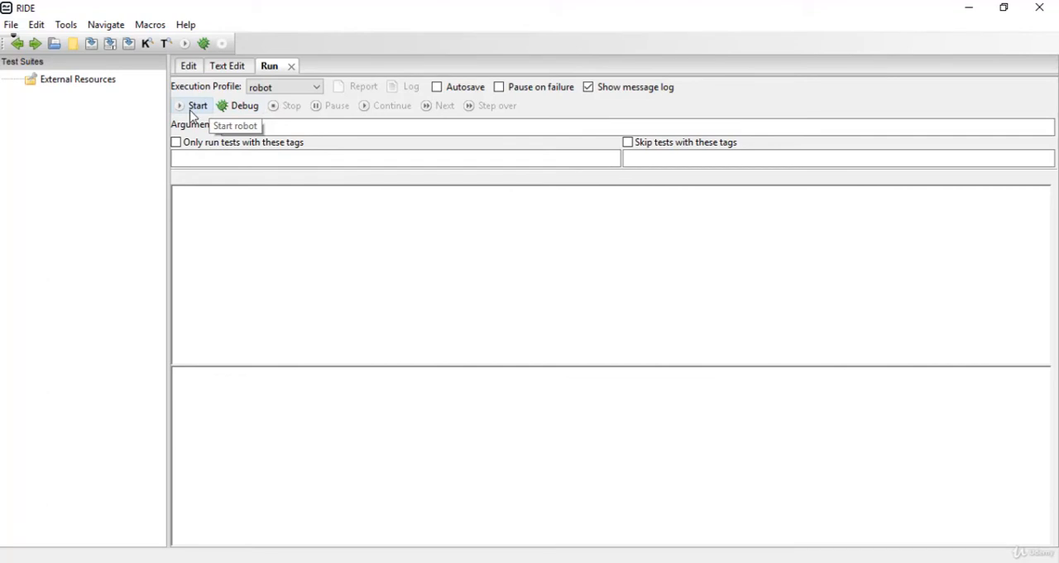
mouse_move(219, 113)
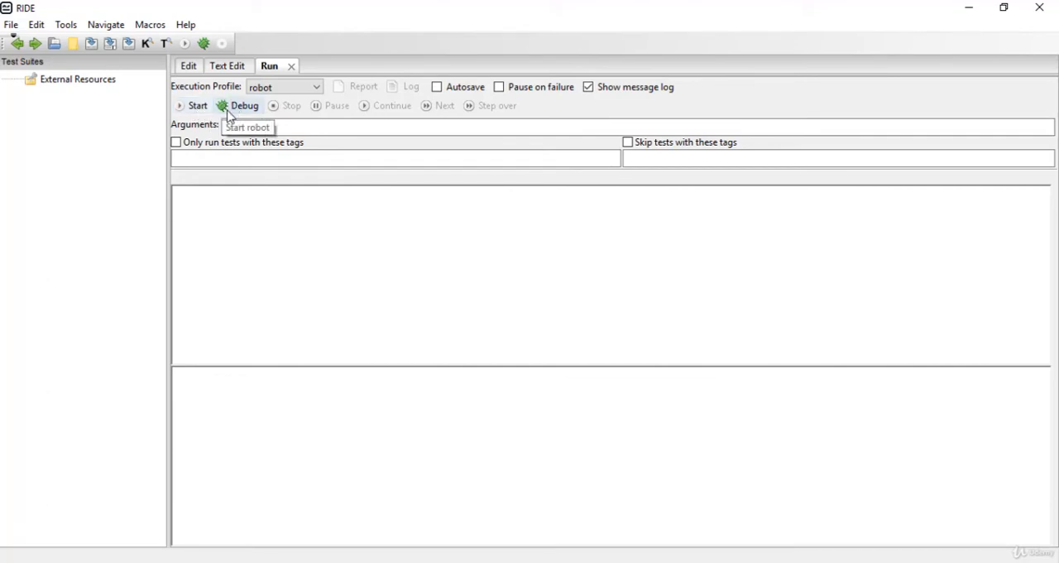
mouse_move(355, 124)
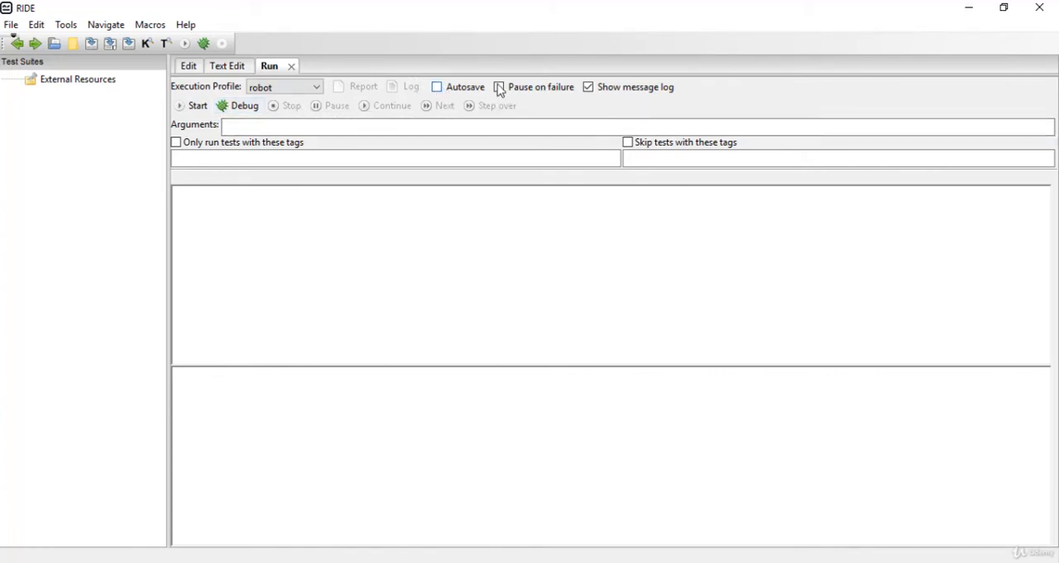
click(500, 86)
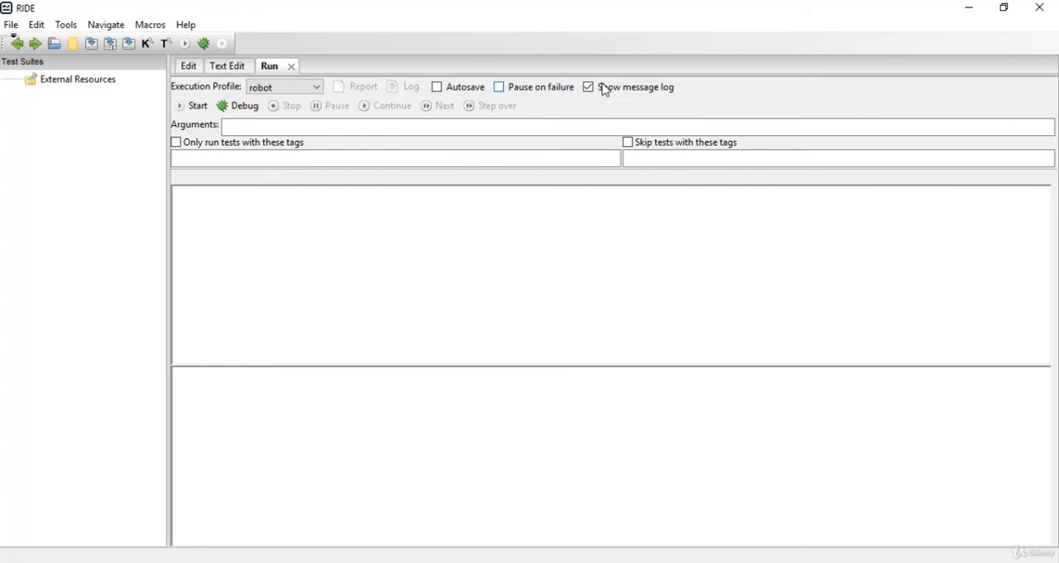
mouse_move(589, 86)
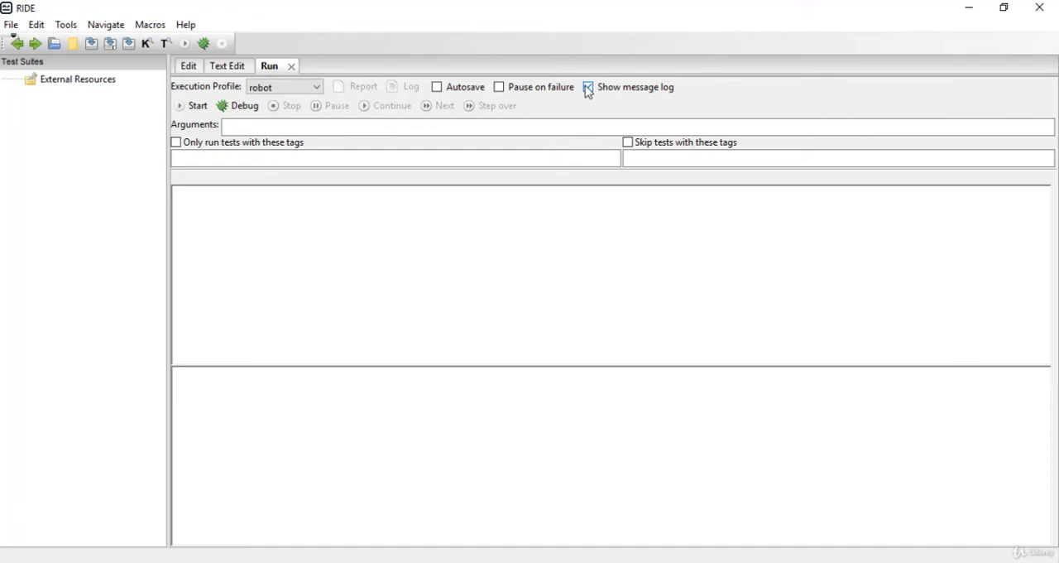
click(587, 86)
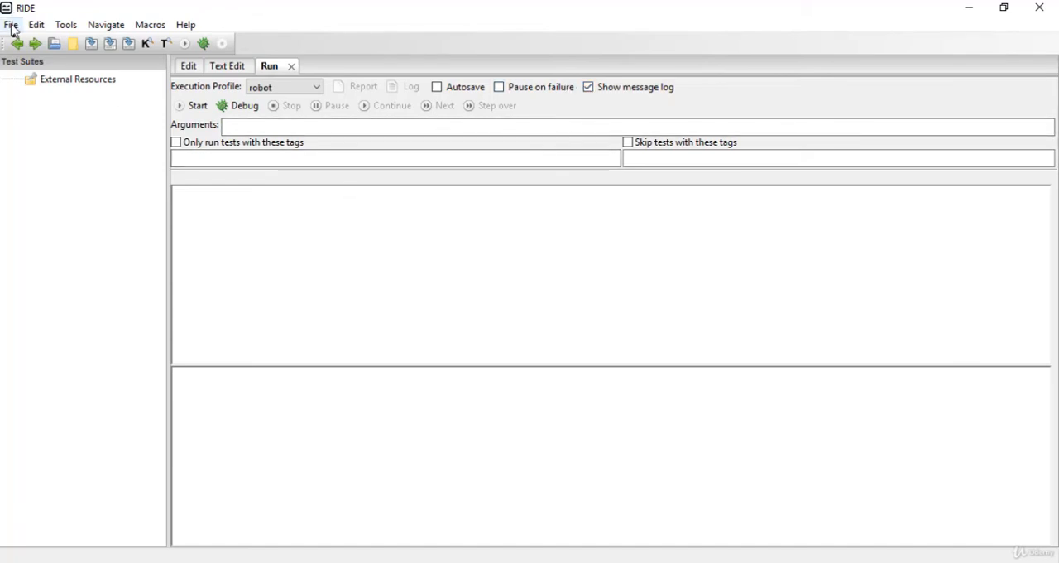
Start a New Project from the File menu, parent directory C:\RobotDemos\FirstScript prefilled.
click(11, 23)
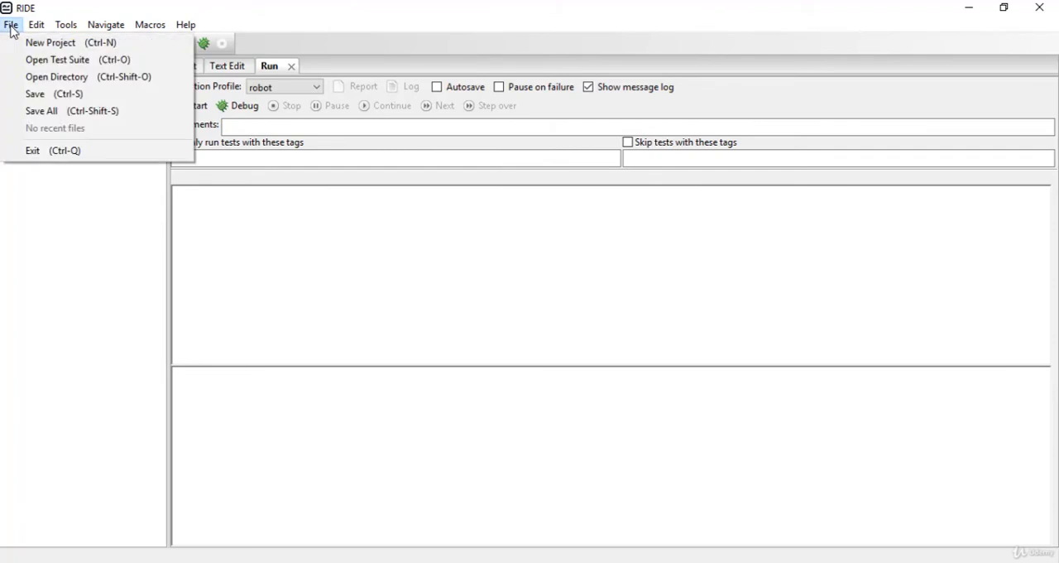
click(50, 43)
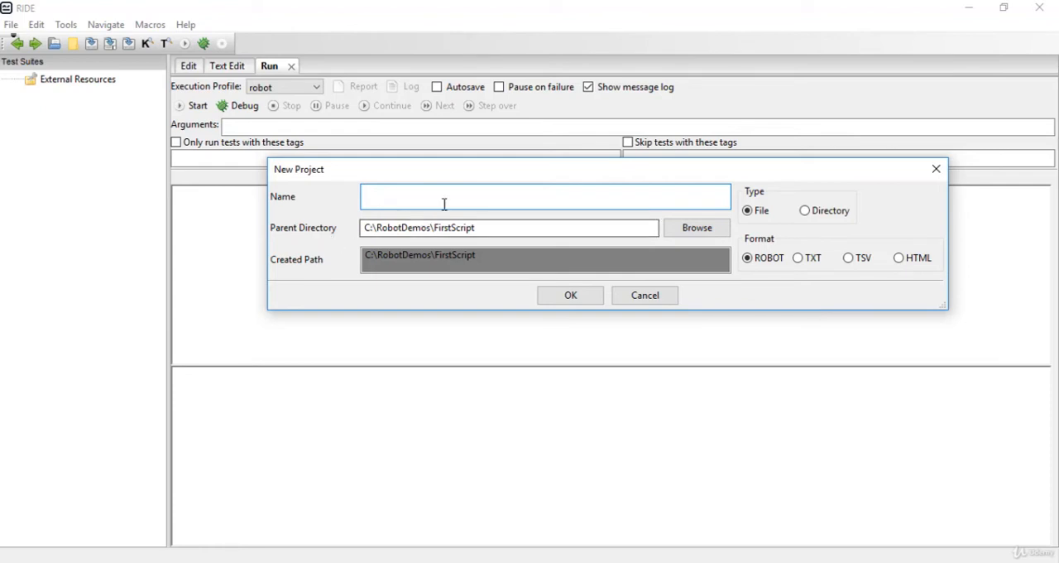
Browse to the C: drive and create a new folder named Robot Projects there.
click(695, 228)
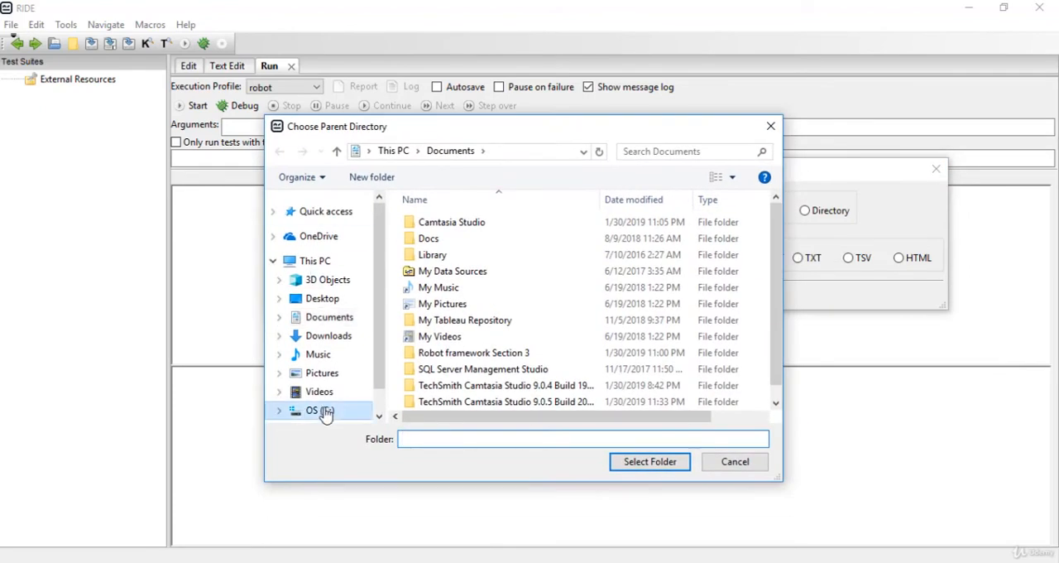
click(321, 410)
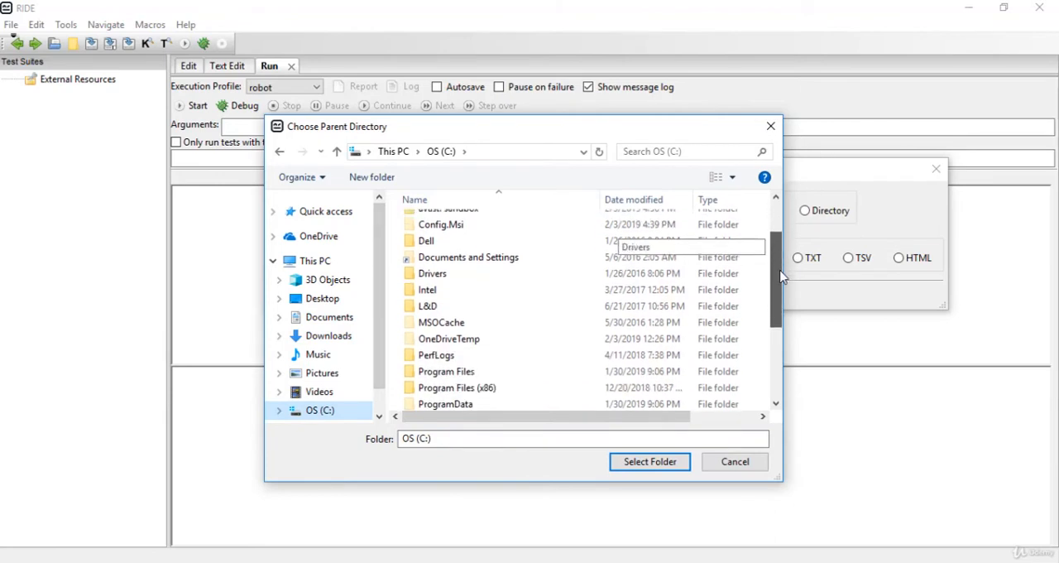
click(371, 176)
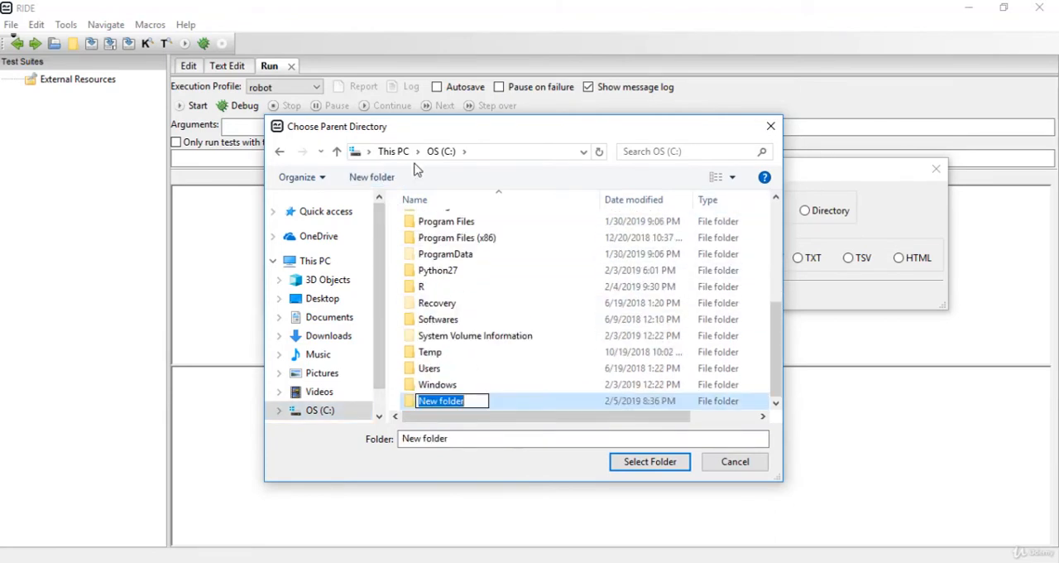
text(Robopo)
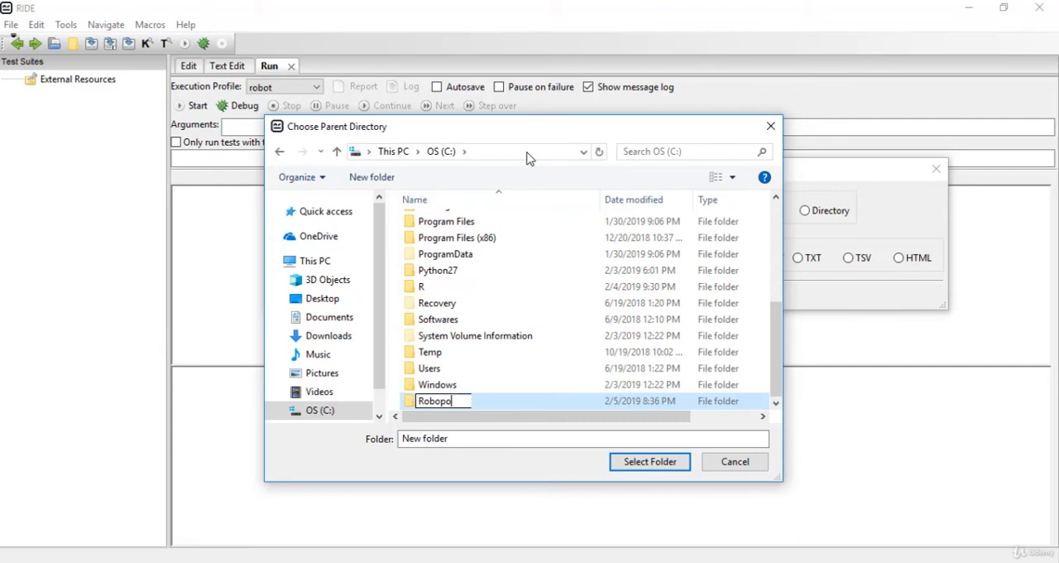
text(Robot Pr)
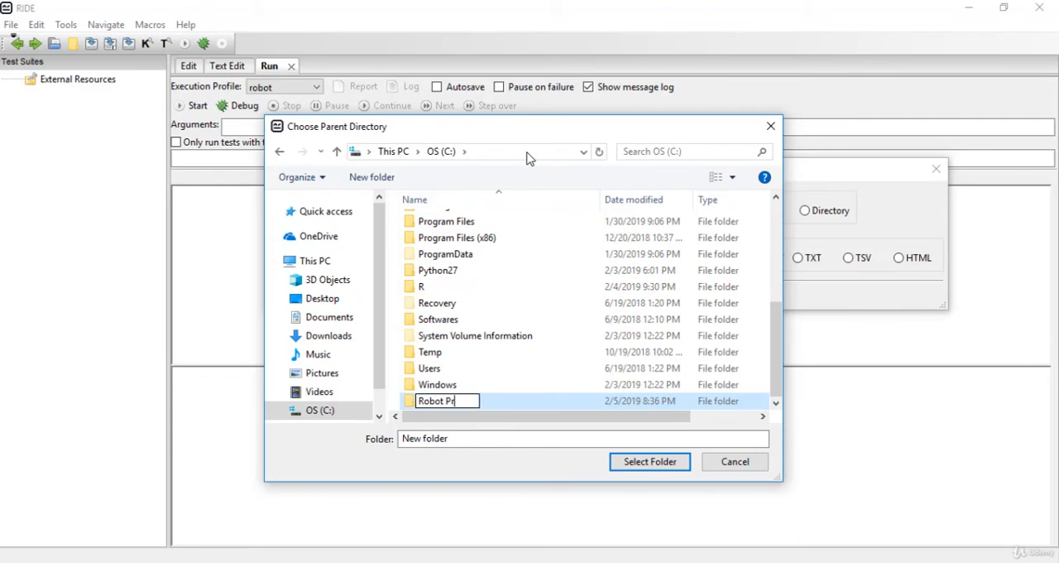
text(ojects)
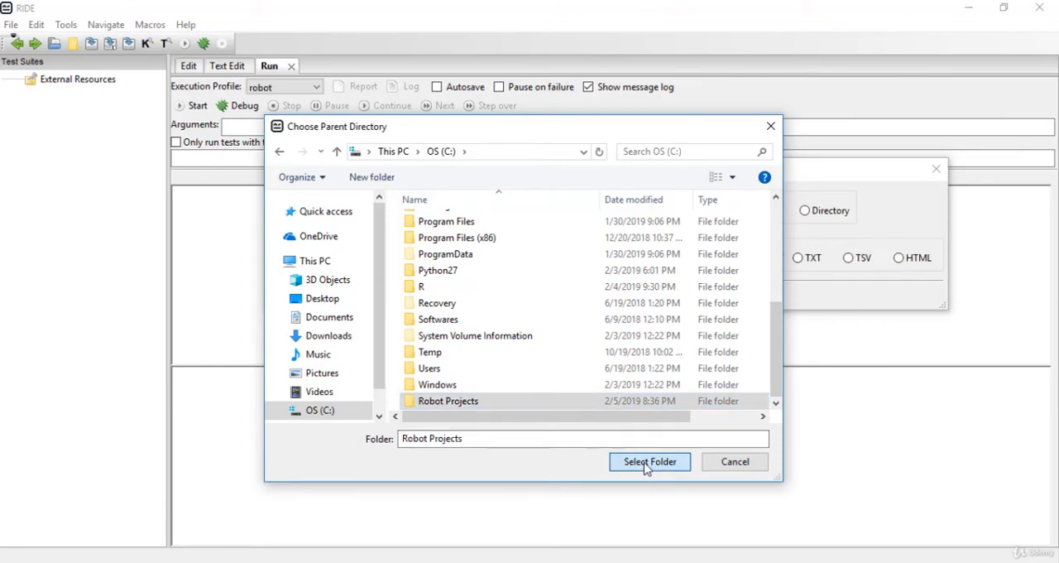
Use C:\Robot Projects as parent directory and set project type to Directory, ROBOT format.
click(648, 460)
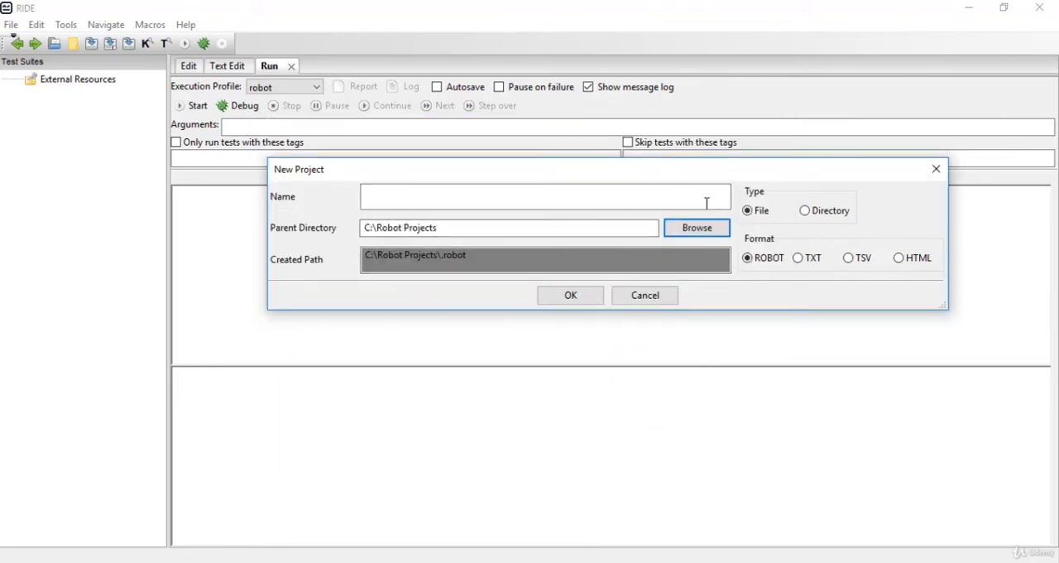
mouse_move(753, 197)
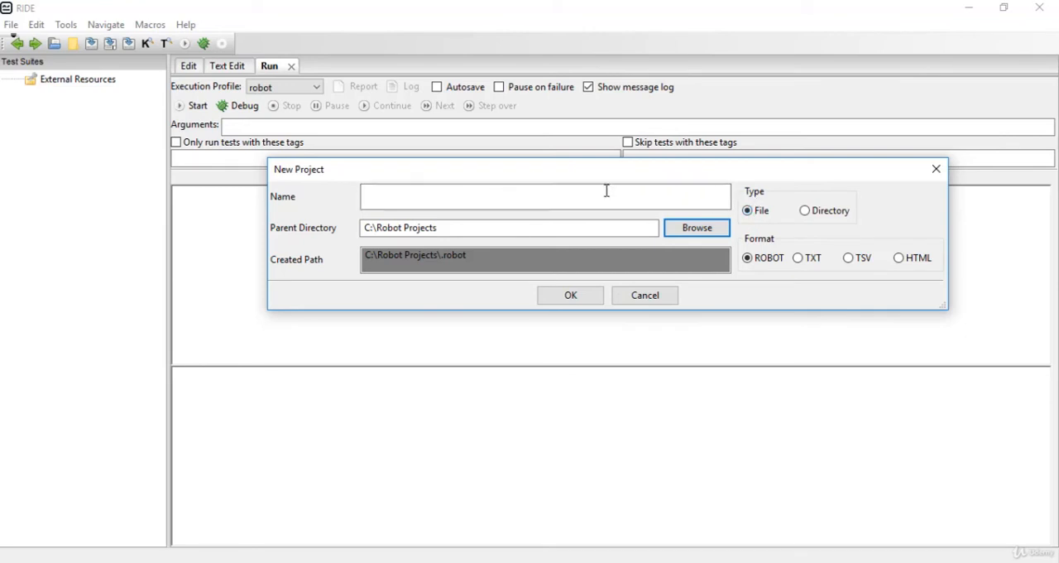
mouse_move(770, 224)
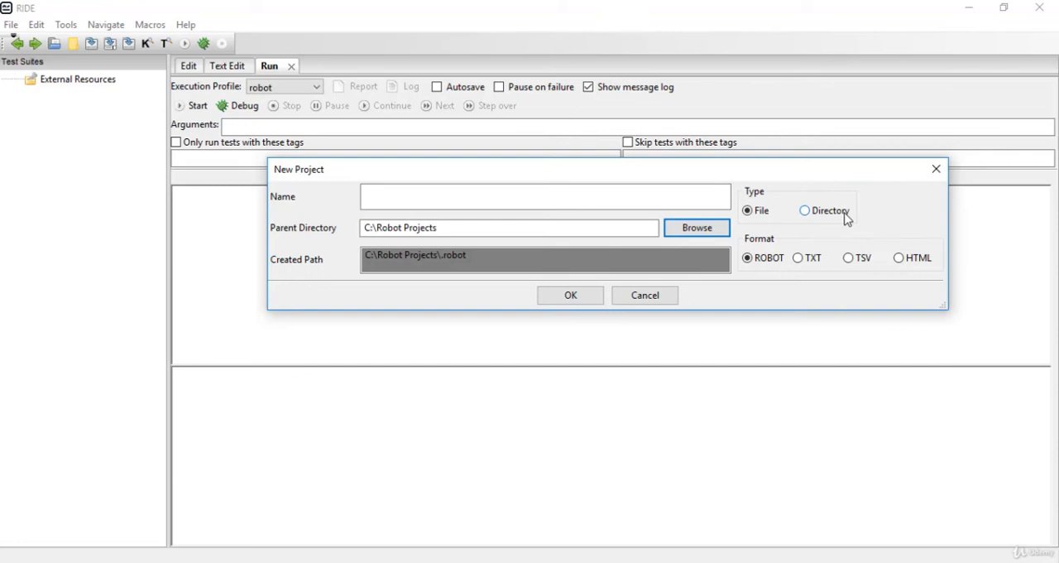
mouse_move(837, 230)
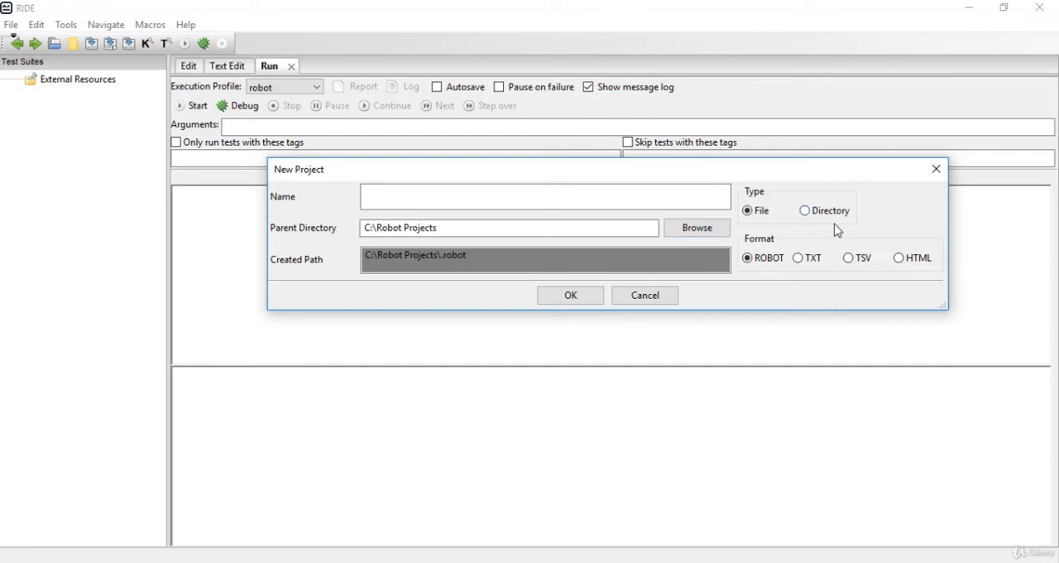
click(804, 210)
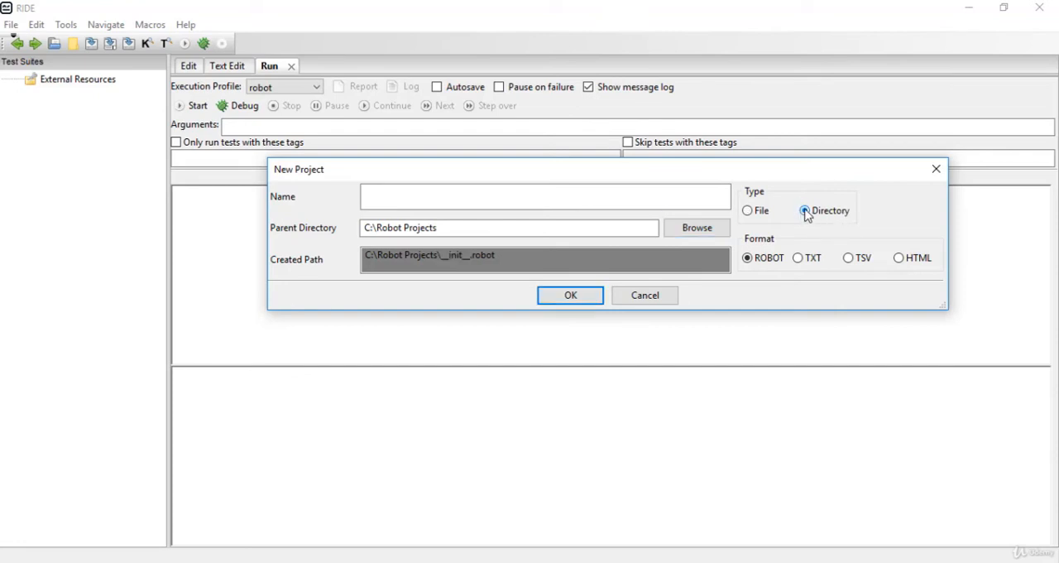
mouse_move(796, 199)
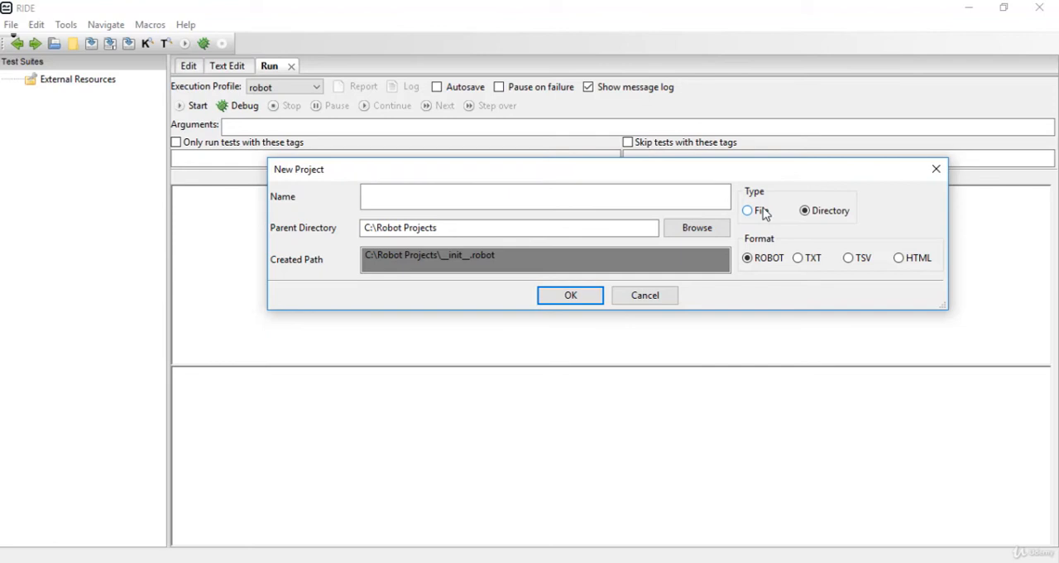
click(804, 210)
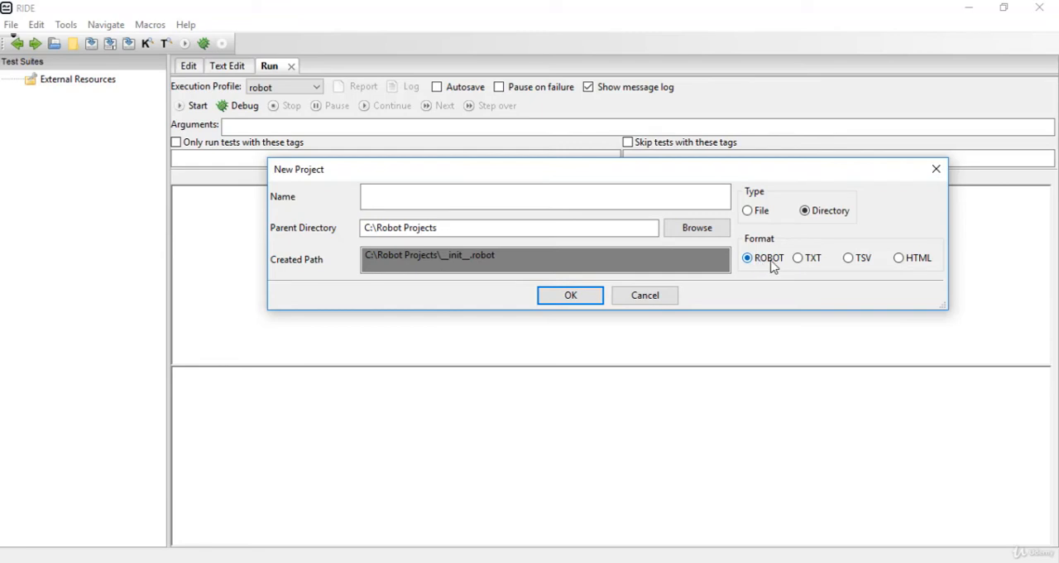
mouse_move(824, 267)
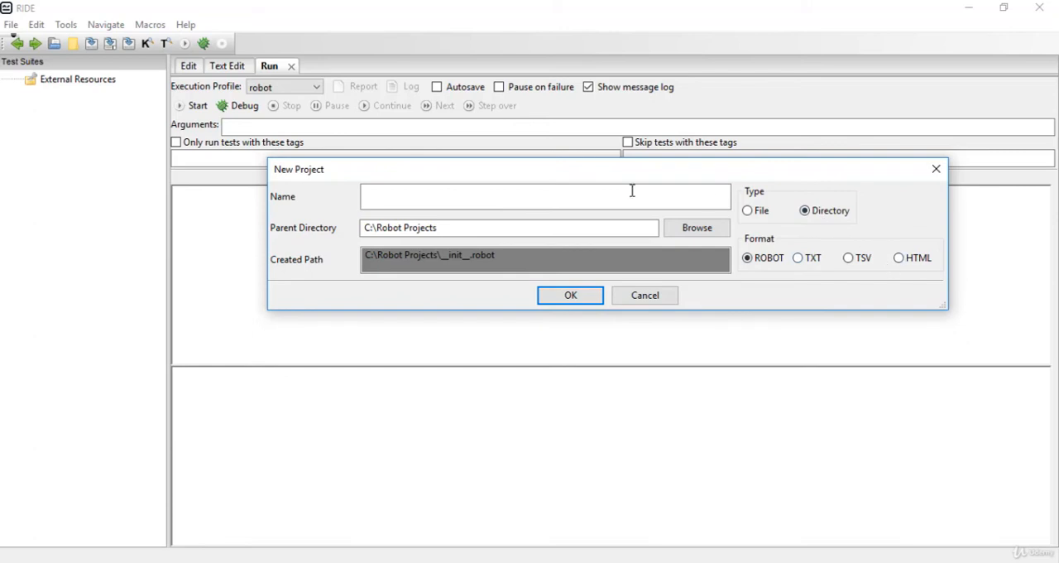
Name the project Demo and create it at C:\Robot Projects\Demo.
click(544, 195)
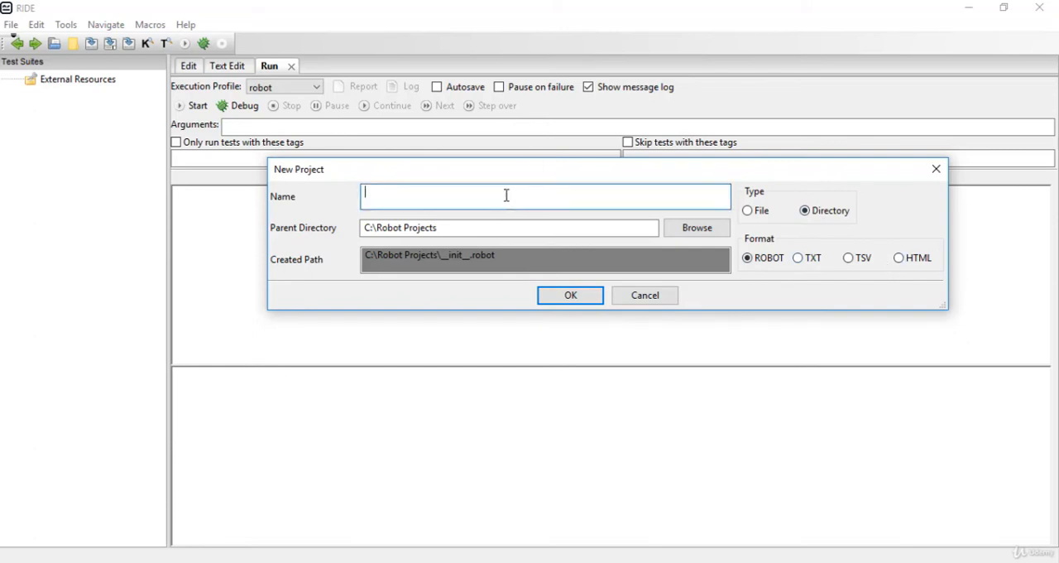
text(Dem)
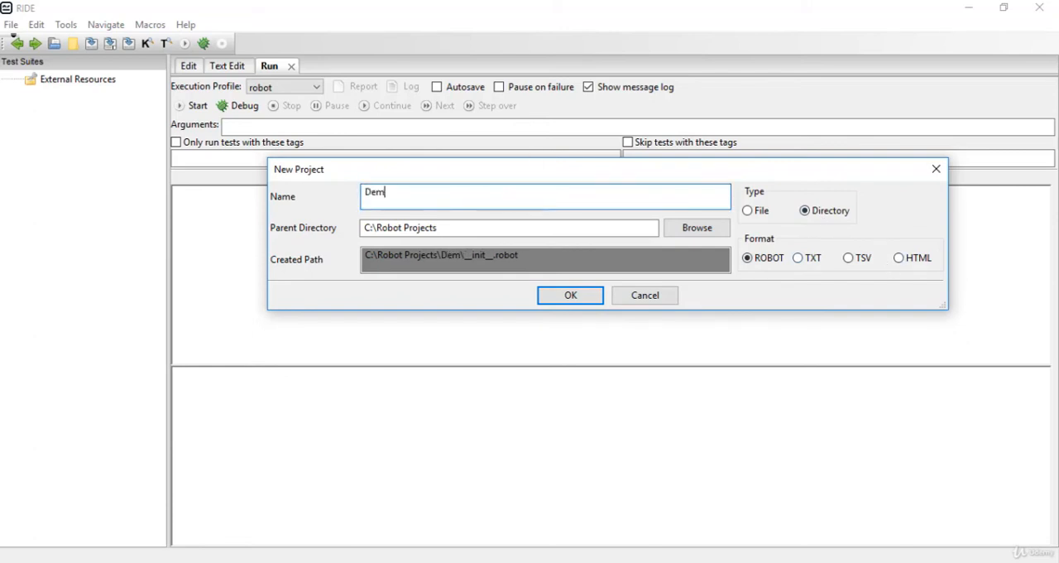
text(o)
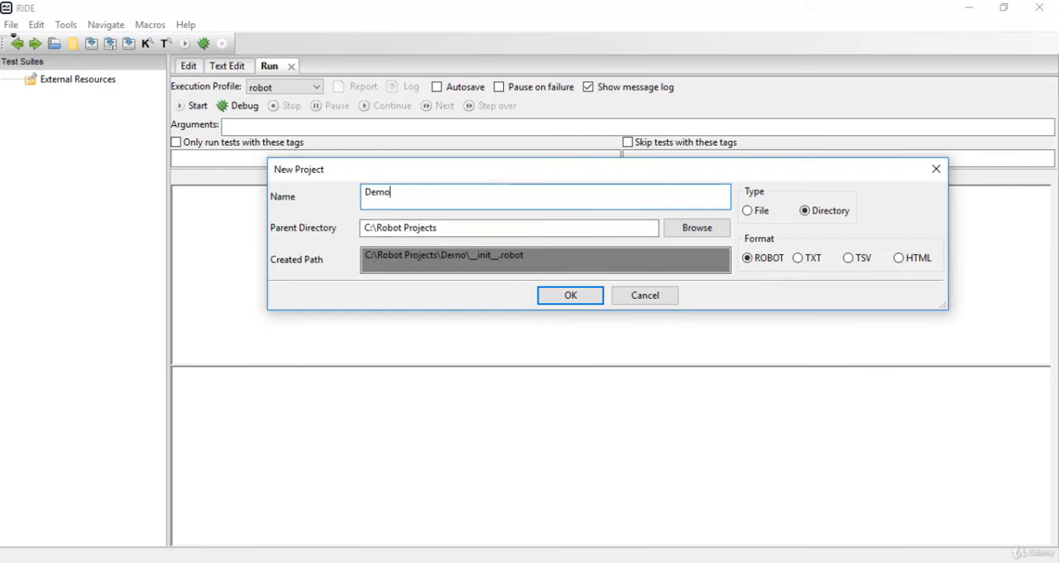
mouse_move(570, 295)
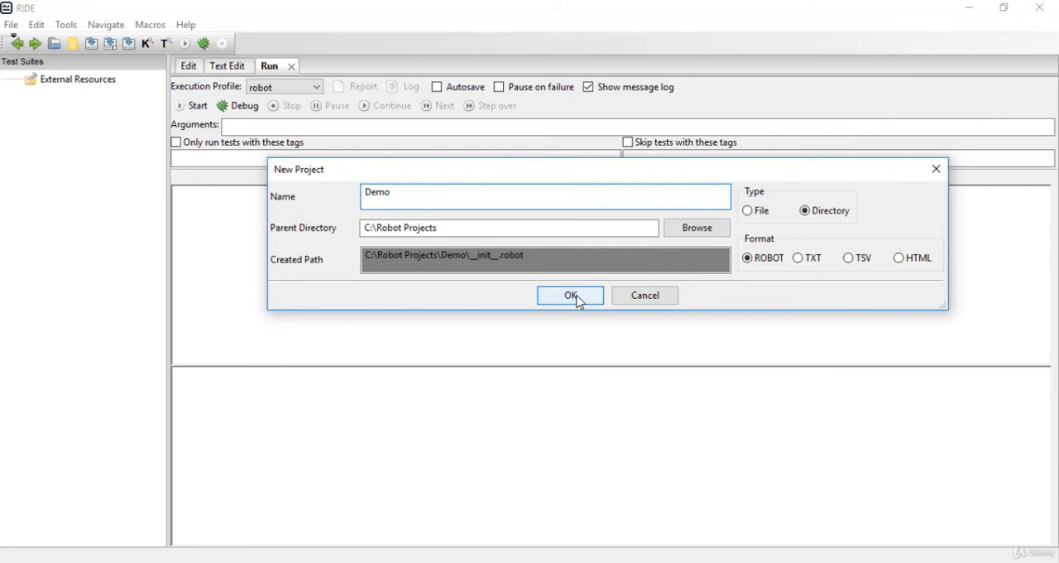
click(569, 294)
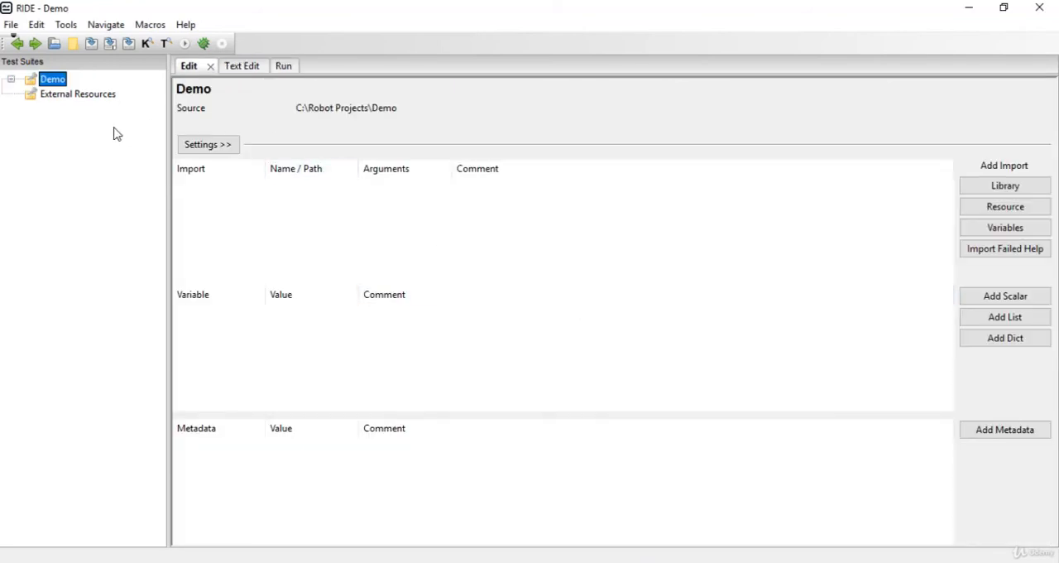
mouse_move(80, 86)
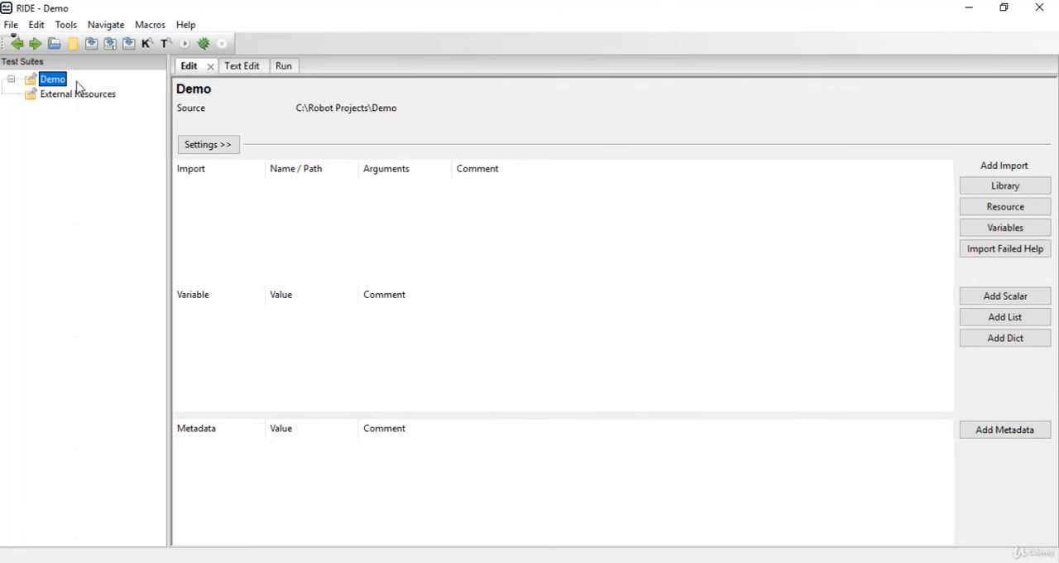
Bring up the Demo project's context menu in the Test Suites tree.
right_click(53, 79)
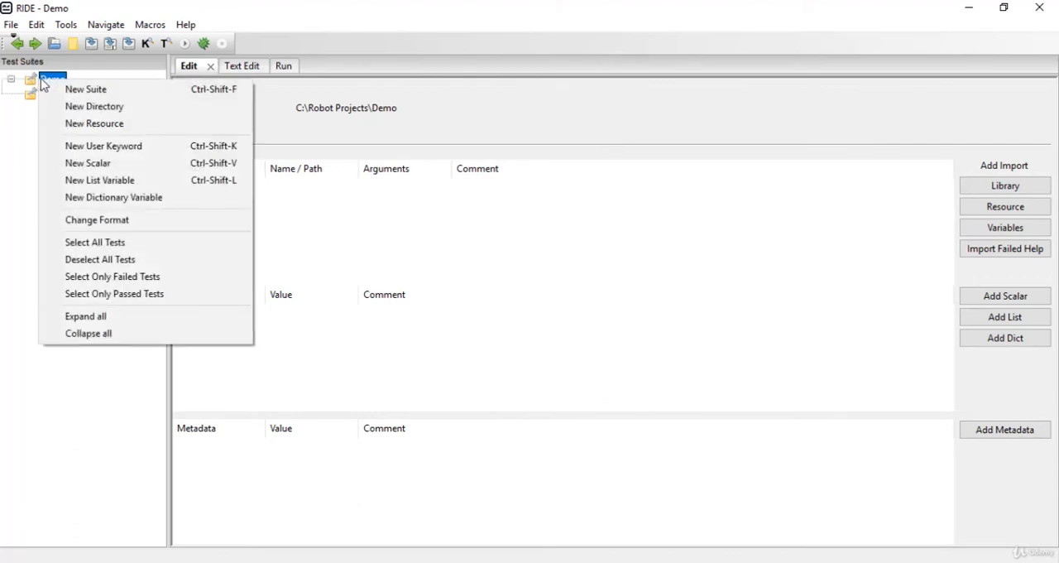
mouse_move(86, 90)
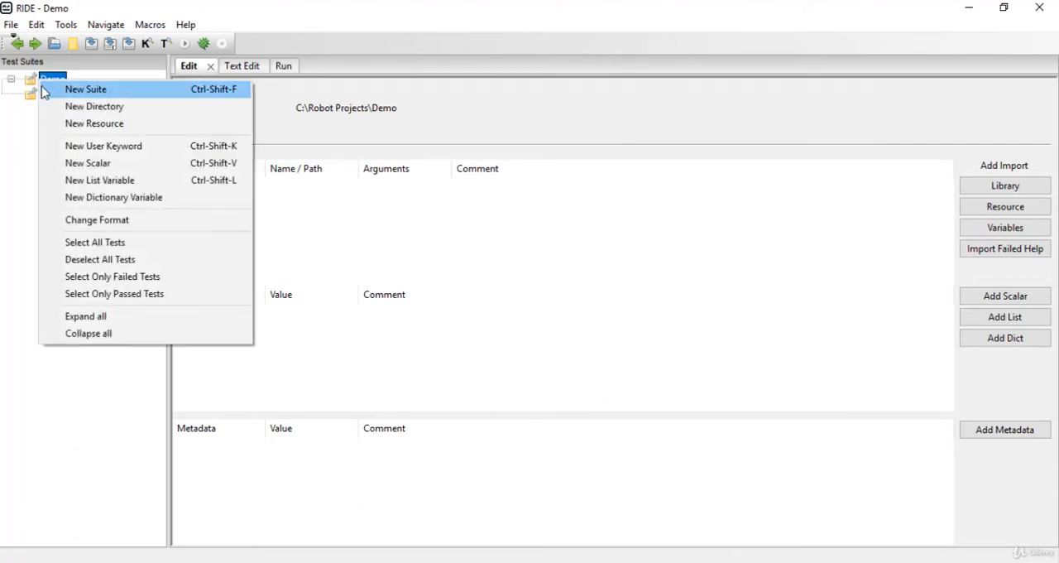
mouse_move(65, 96)
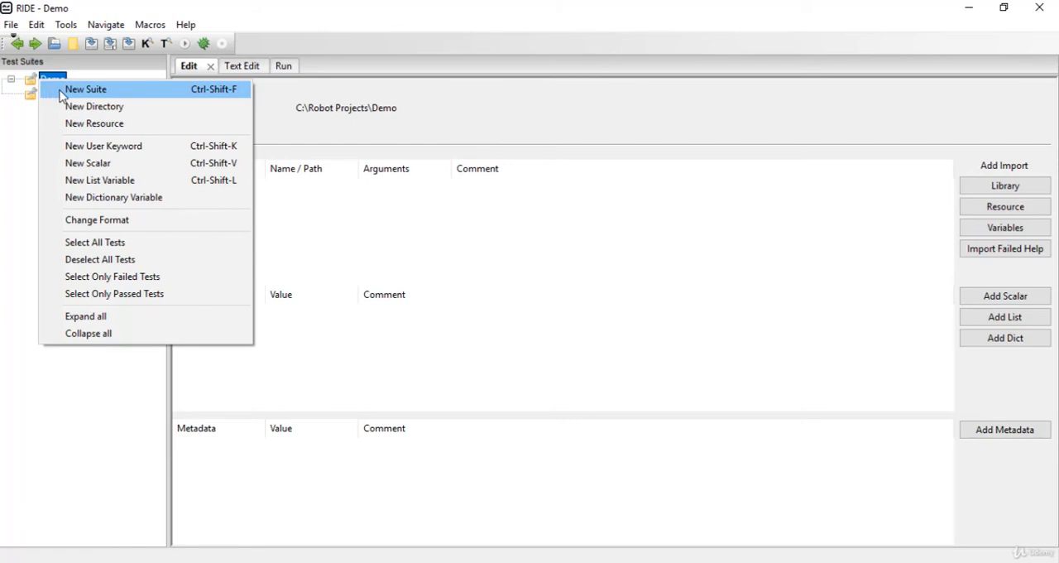
mouse_move(92, 106)
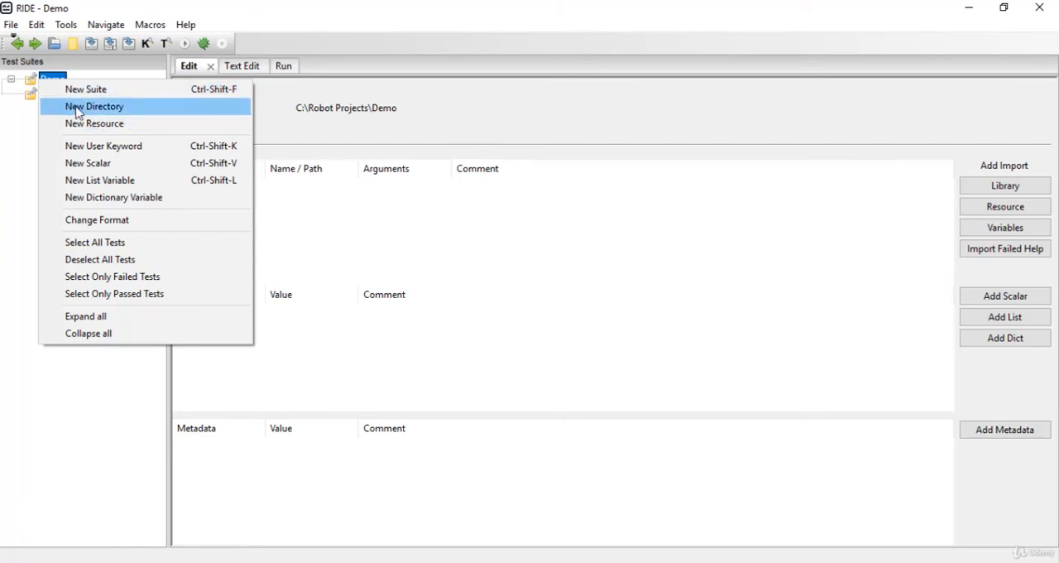
mouse_move(76, 110)
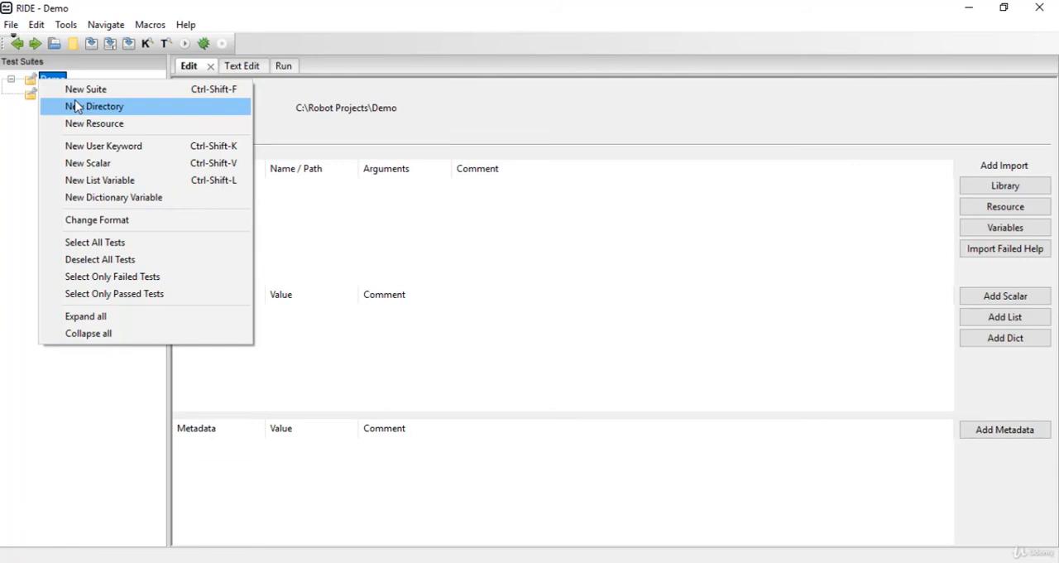
mouse_move(94, 122)
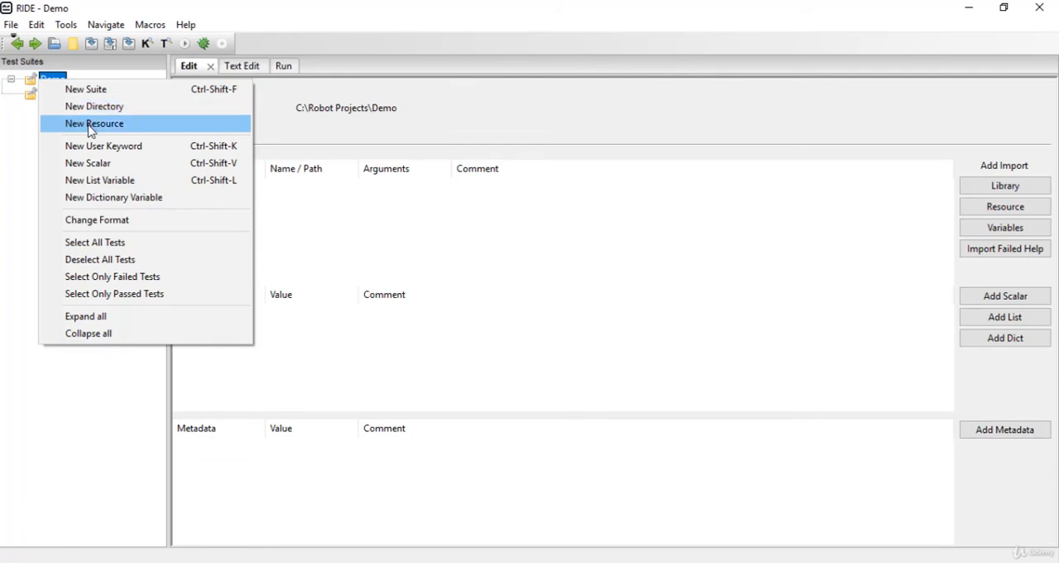
mouse_move(86, 164)
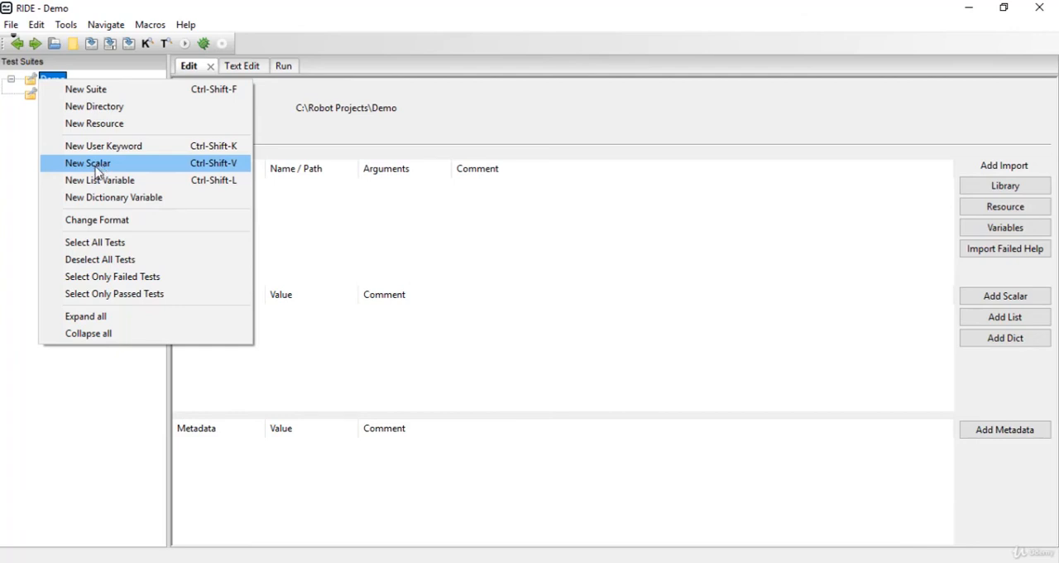
mouse_move(92, 106)
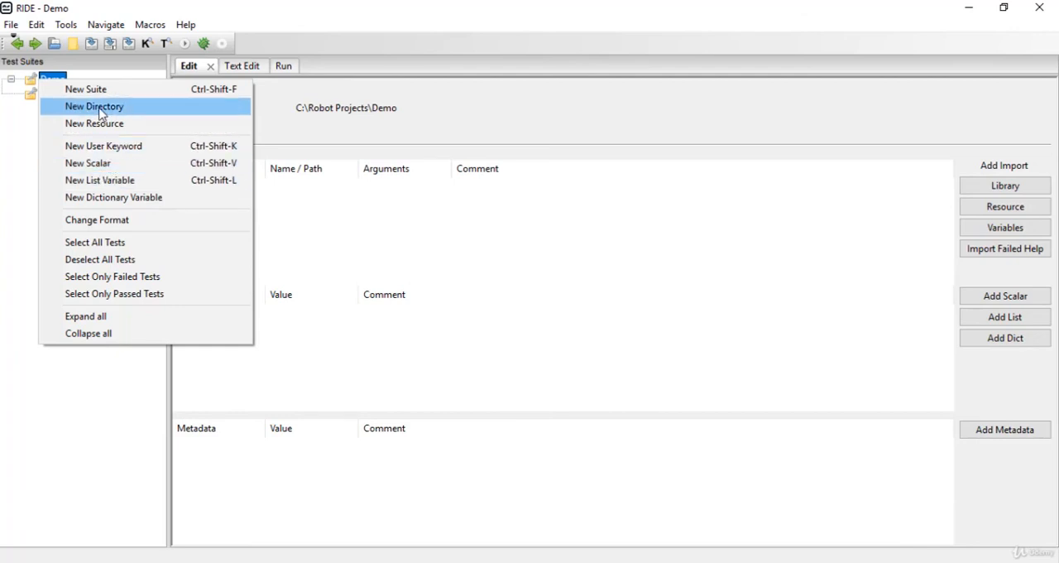
mouse_move(101, 119)
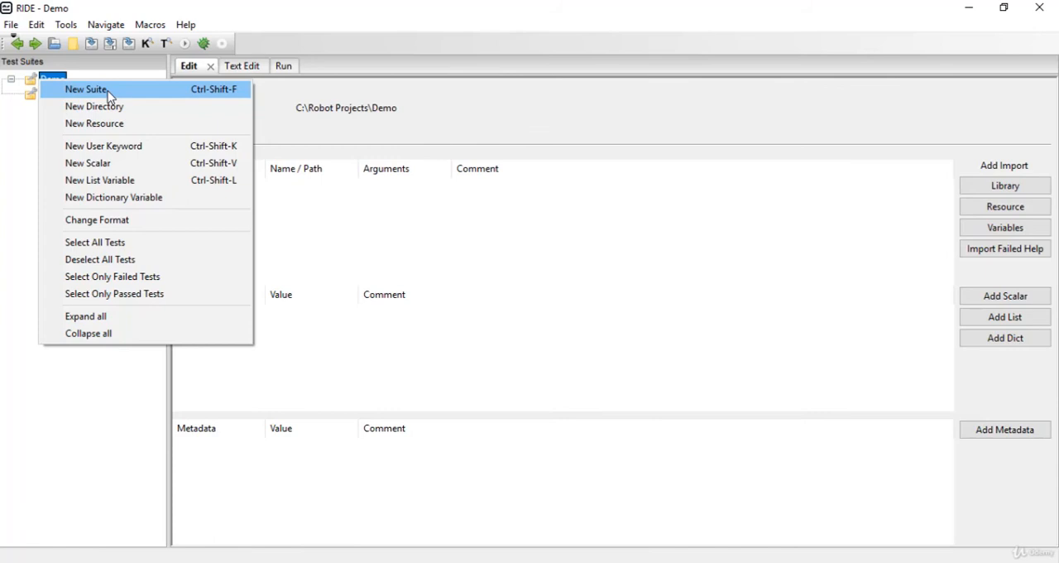
Create a new file suite named Demo1 in ROBOT format under Demo.
click(86, 89)
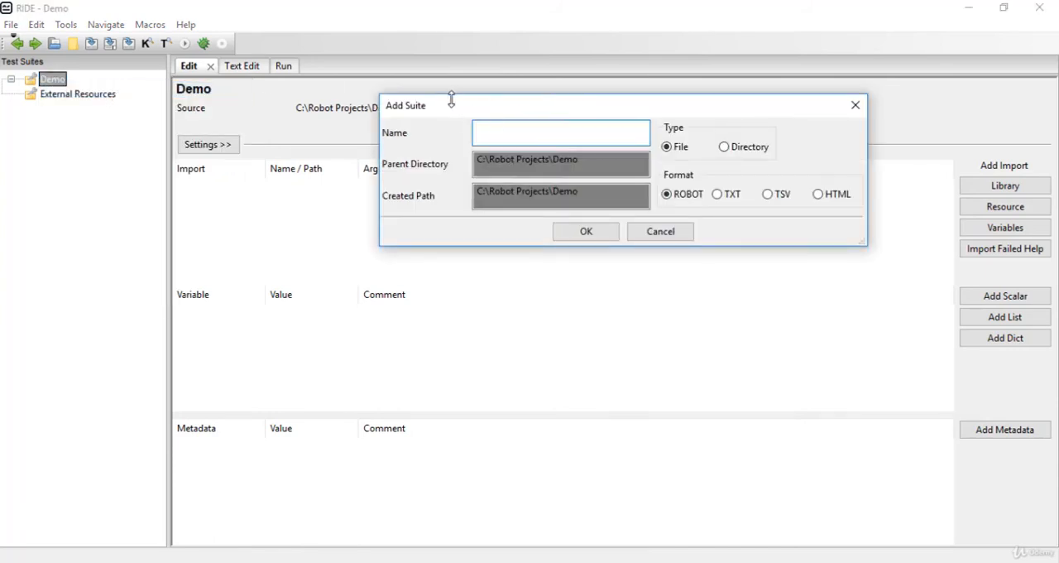
click(561, 132)
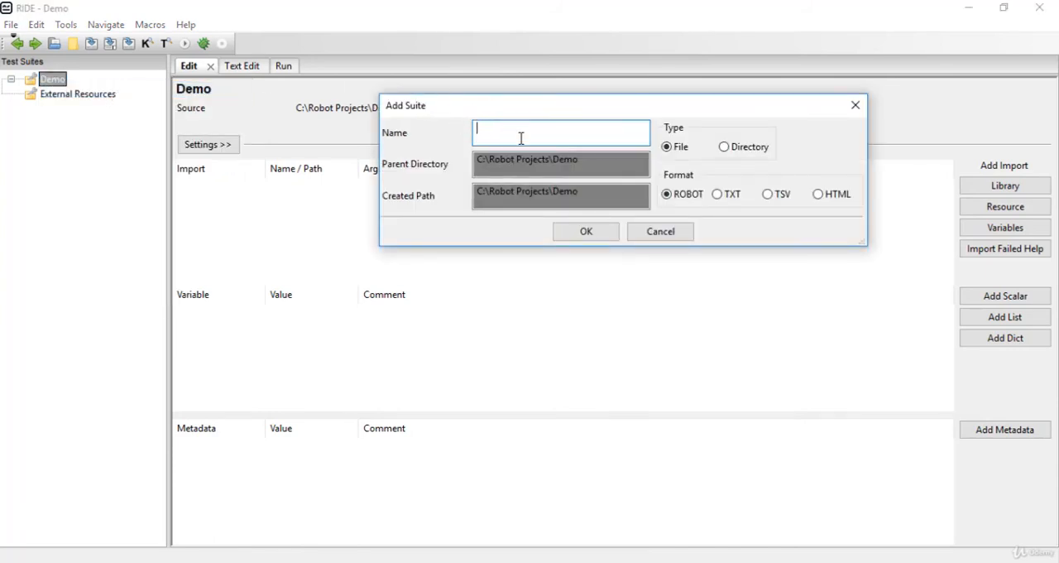
text(Demo)
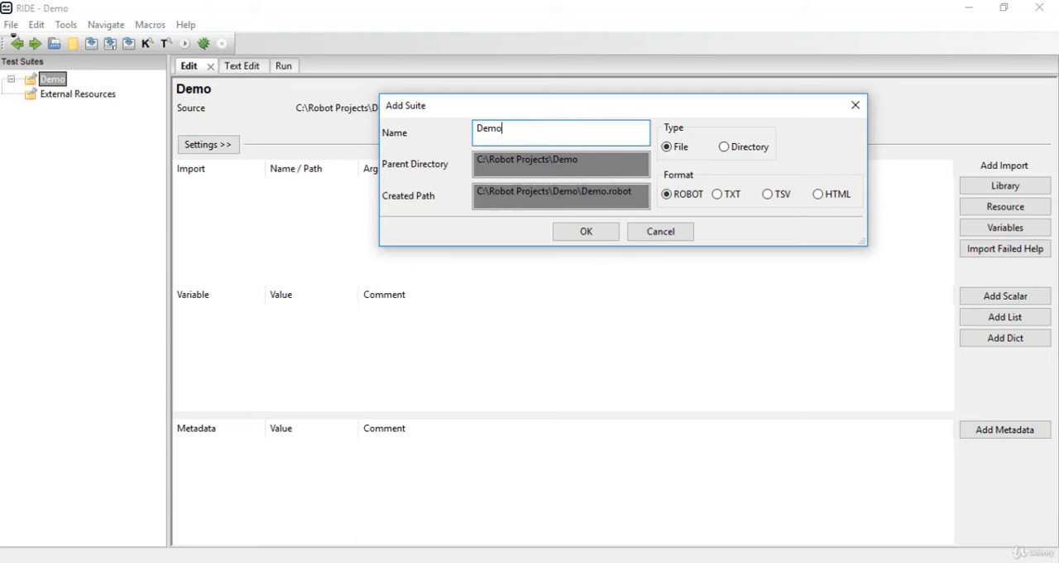
text(1)
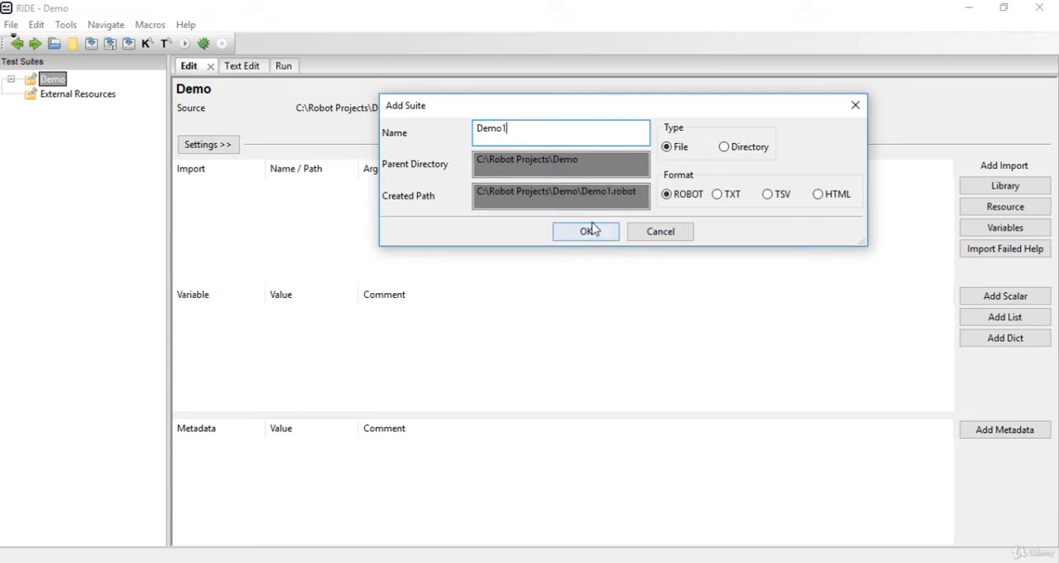
mouse_move(677, 147)
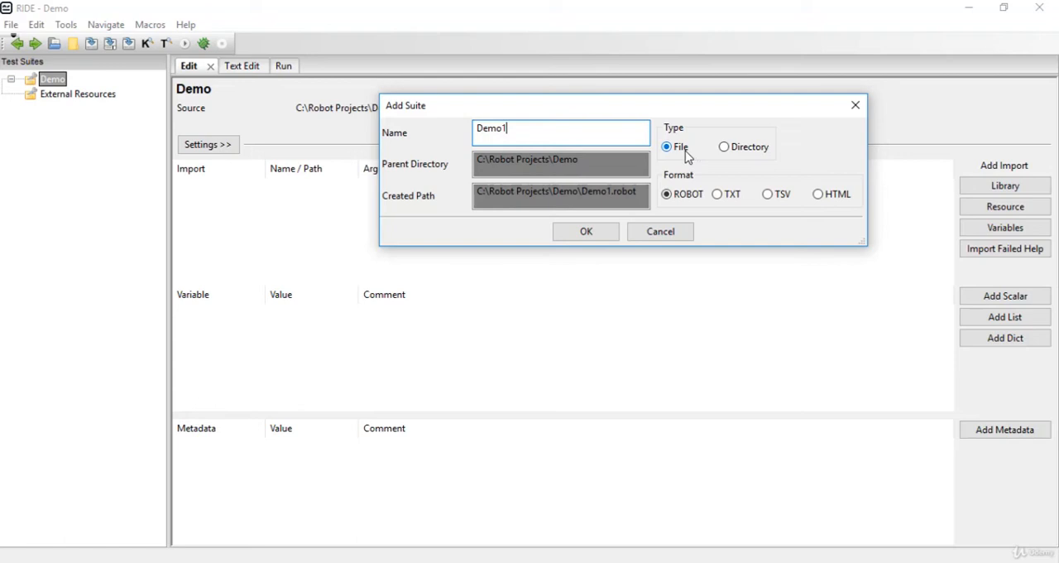
mouse_move(587, 217)
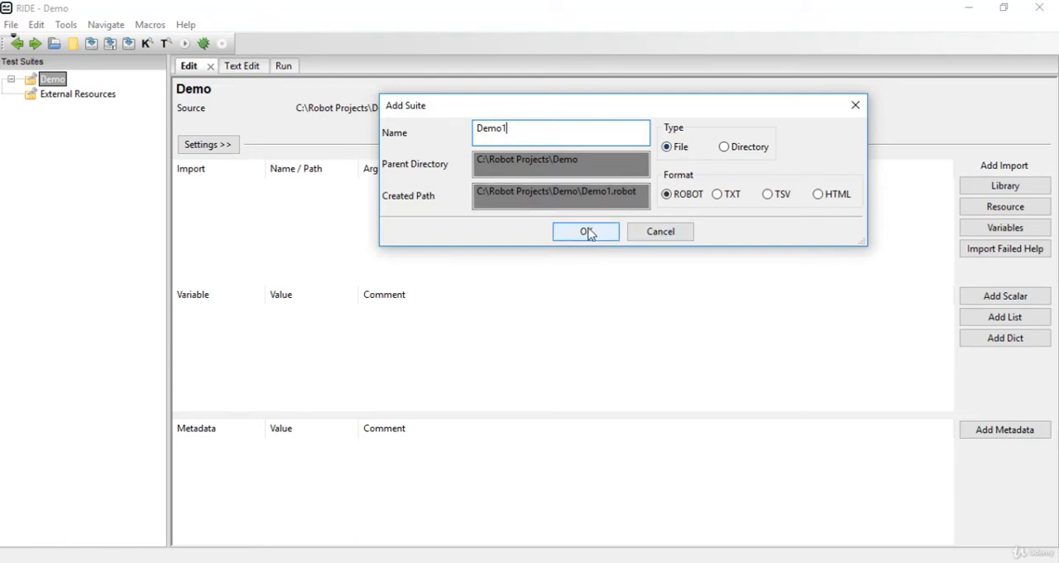
click(586, 231)
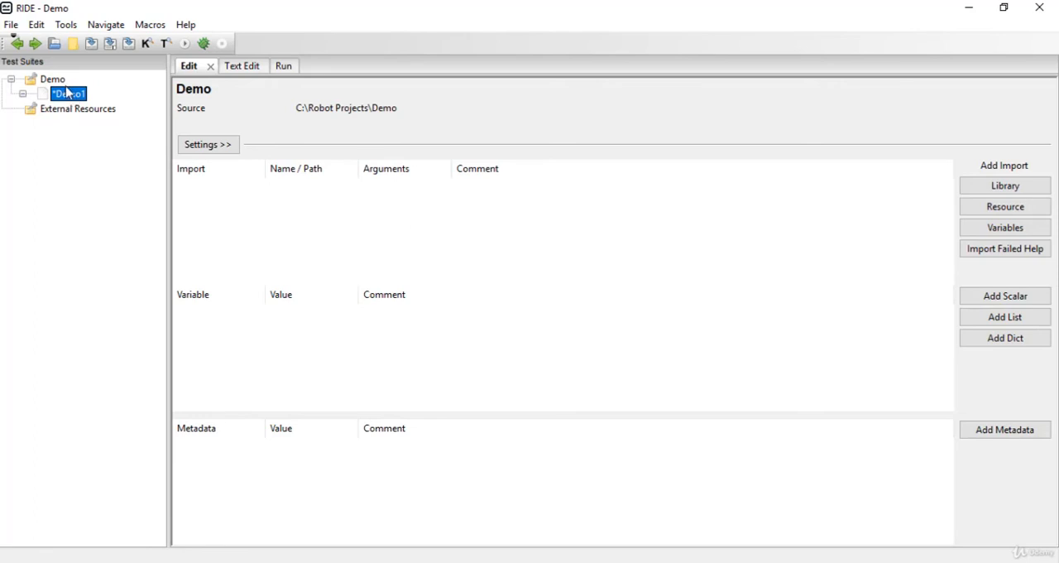
Create a new test case named TC_01 under the Demo1 suite.
right_click(67, 92)
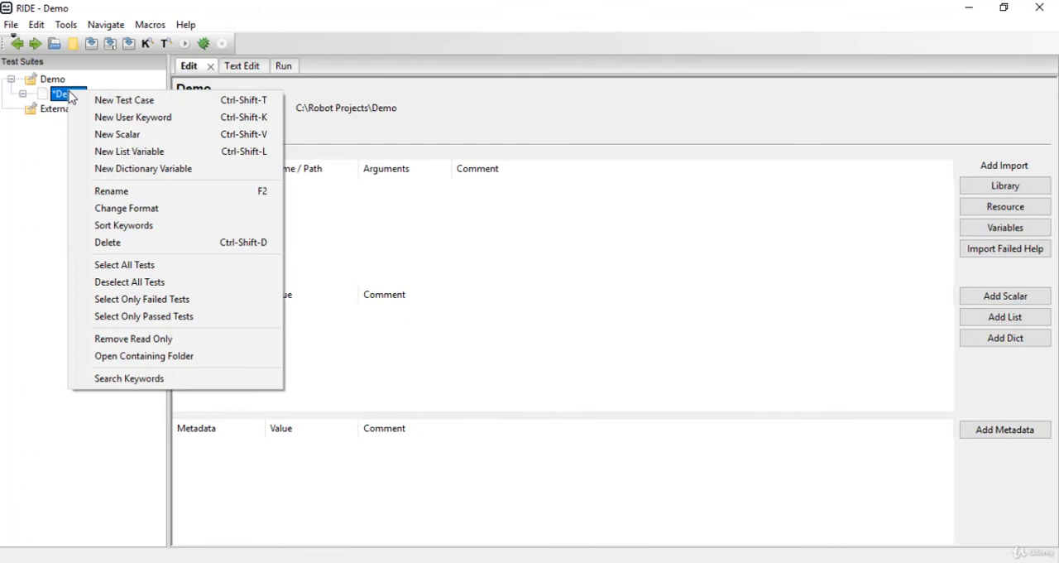
mouse_move(124, 99)
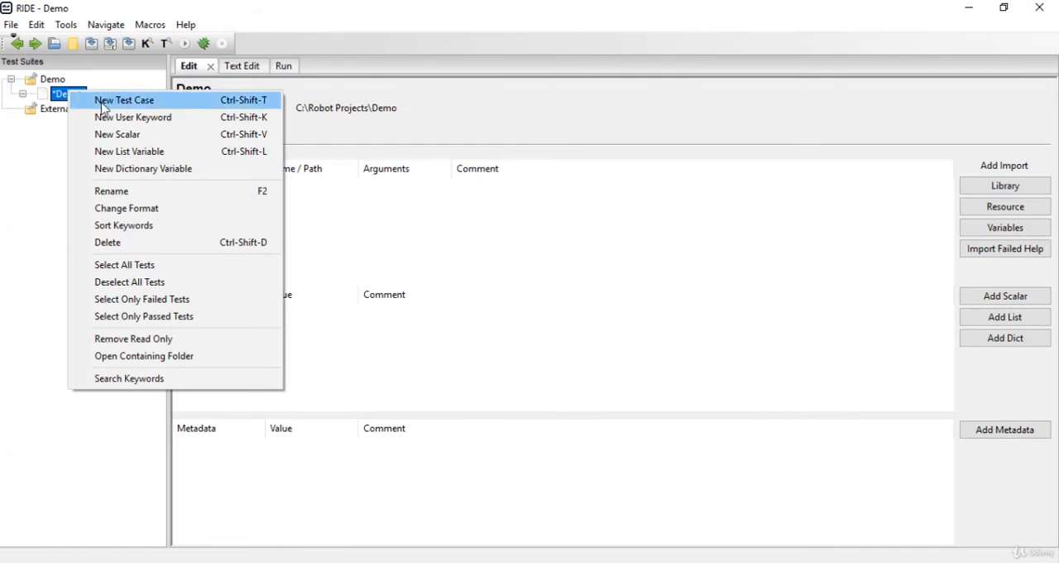
click(124, 99)
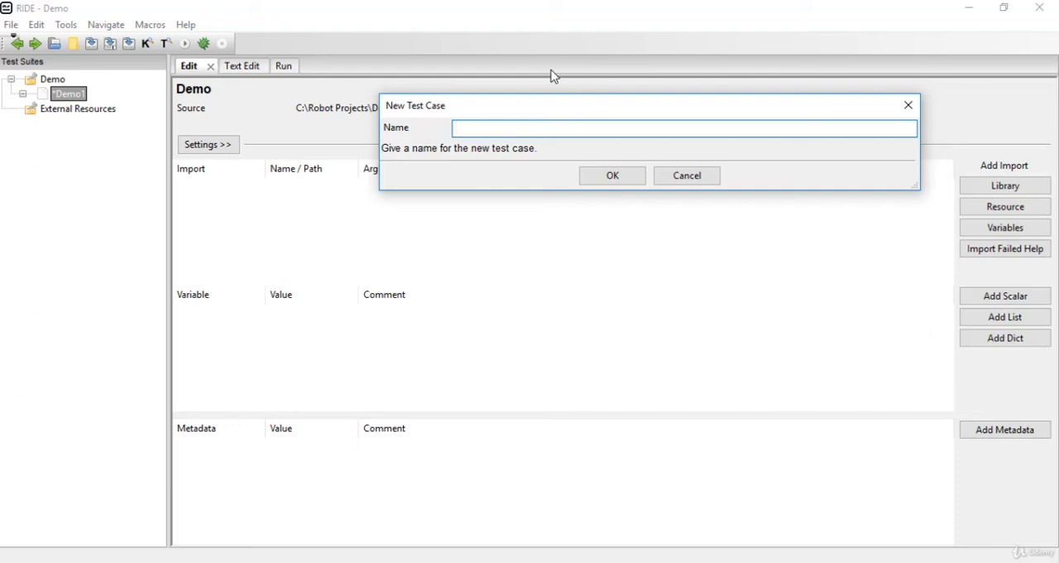
text(T)
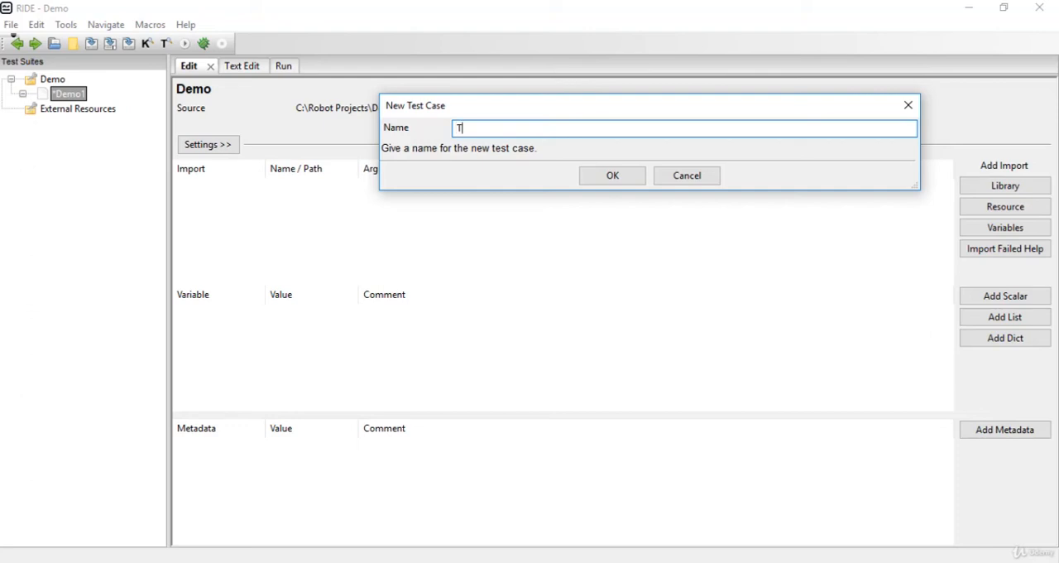
text(C_0)
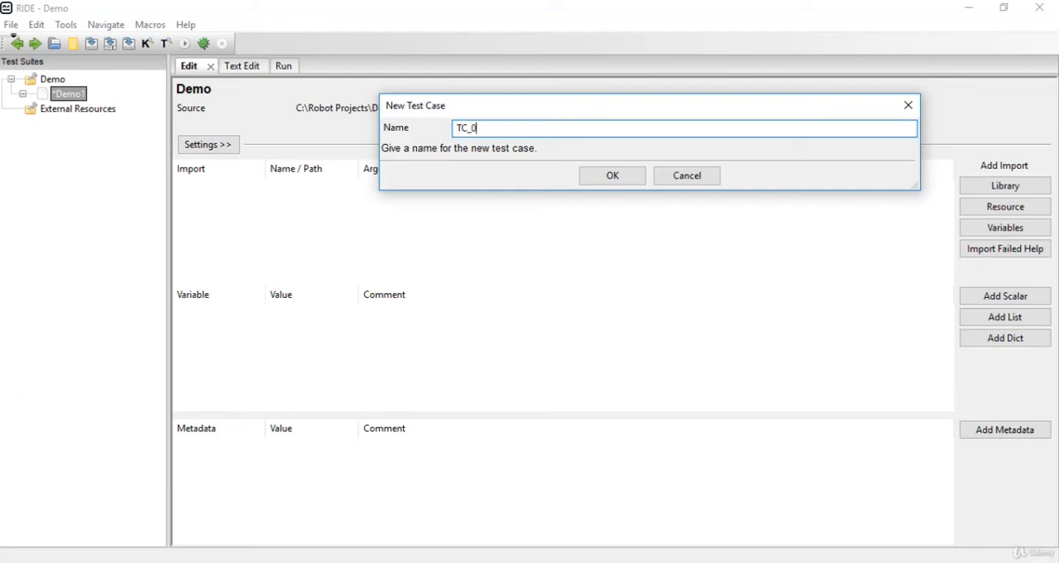
text(1)
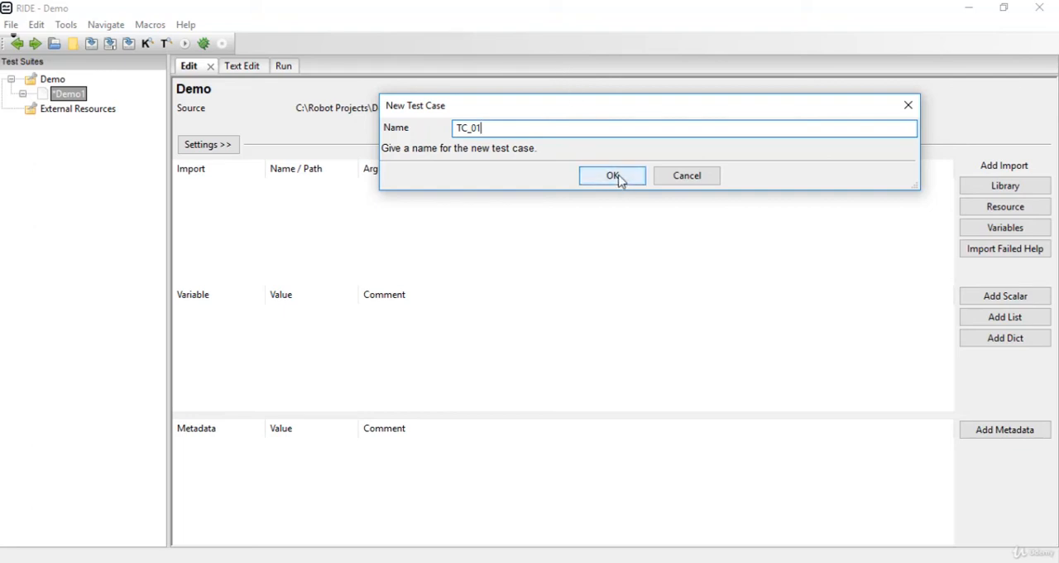
click(612, 175)
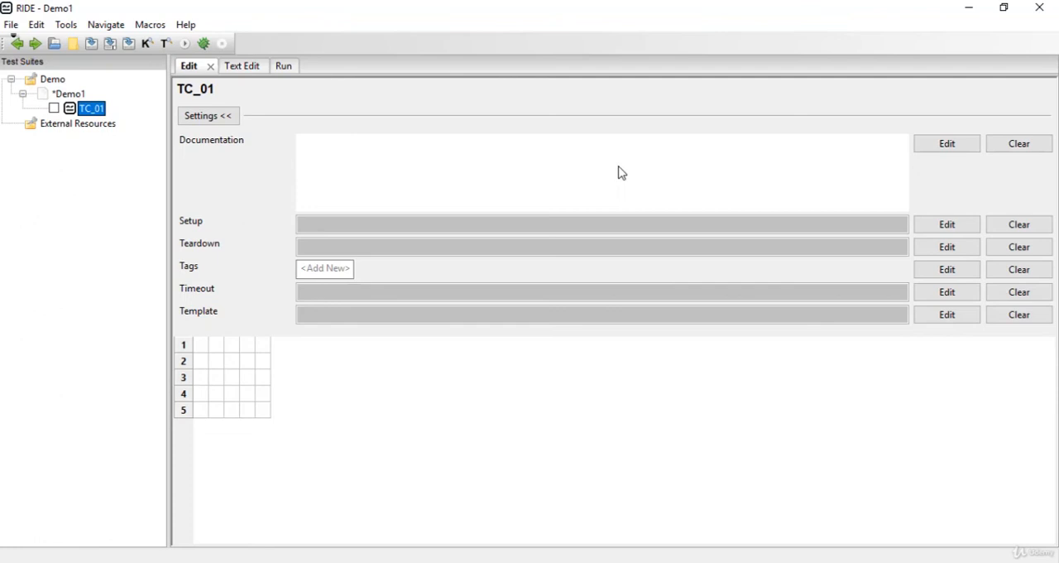
mouse_move(605, 115)
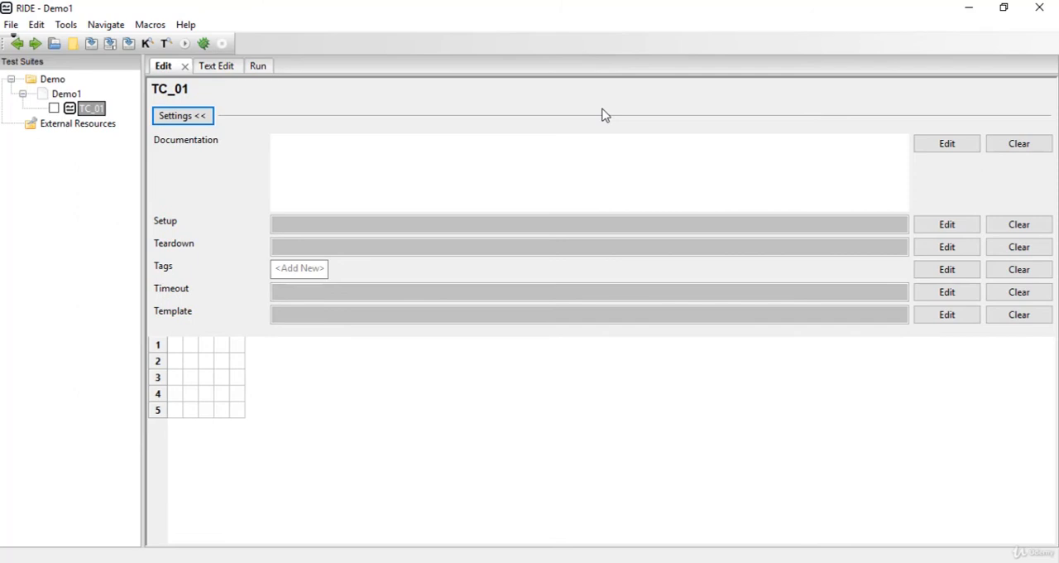
mouse_move(629, 109)
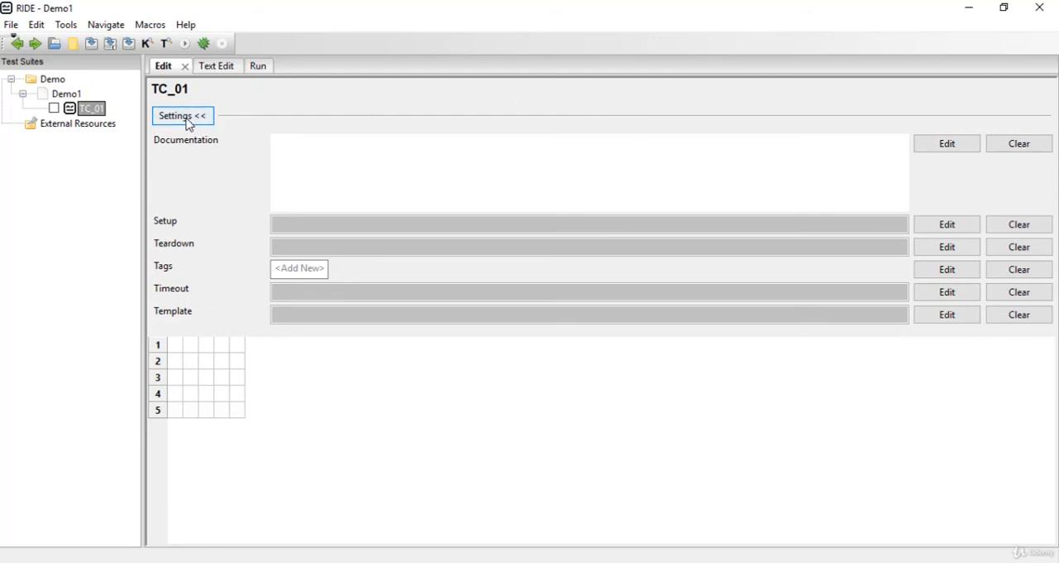
mouse_move(299, 114)
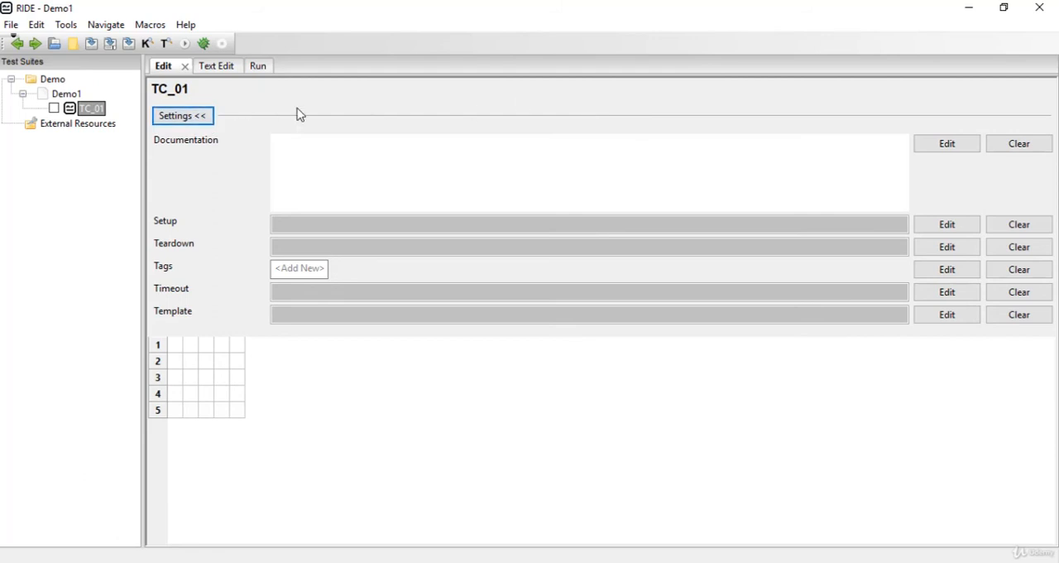
mouse_move(301, 133)
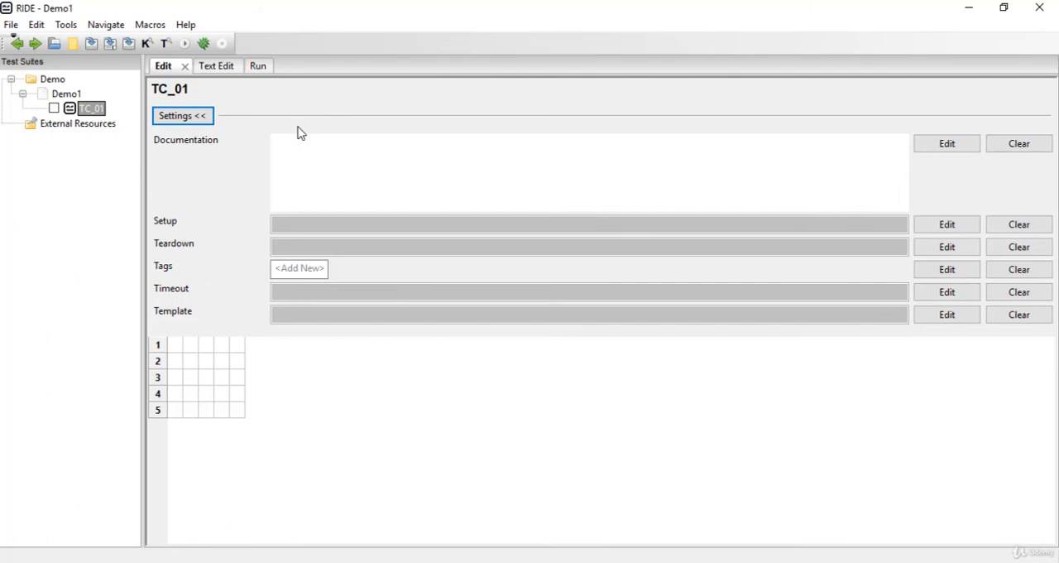
mouse_move(172, 145)
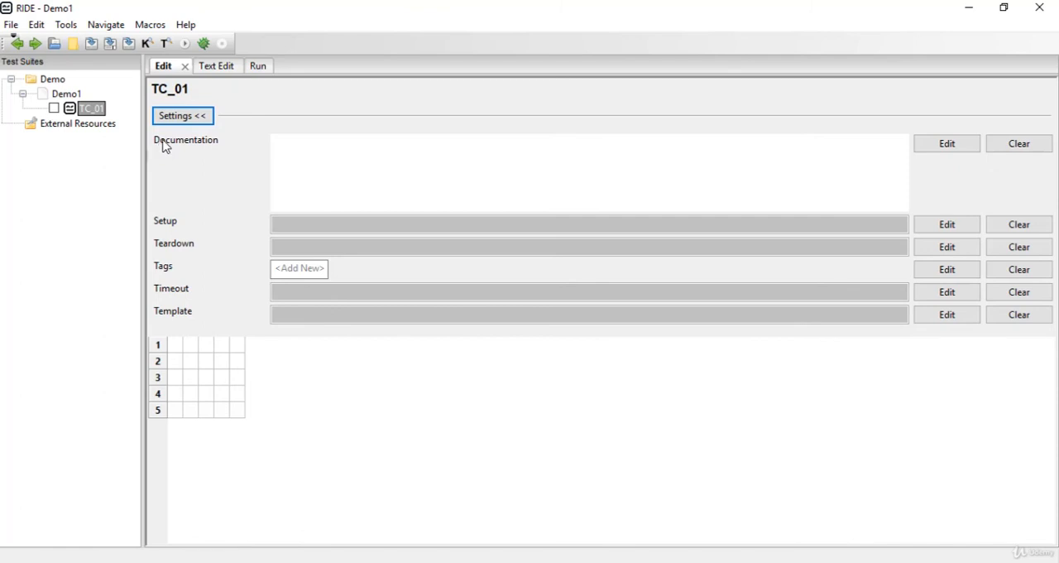
mouse_move(198, 155)
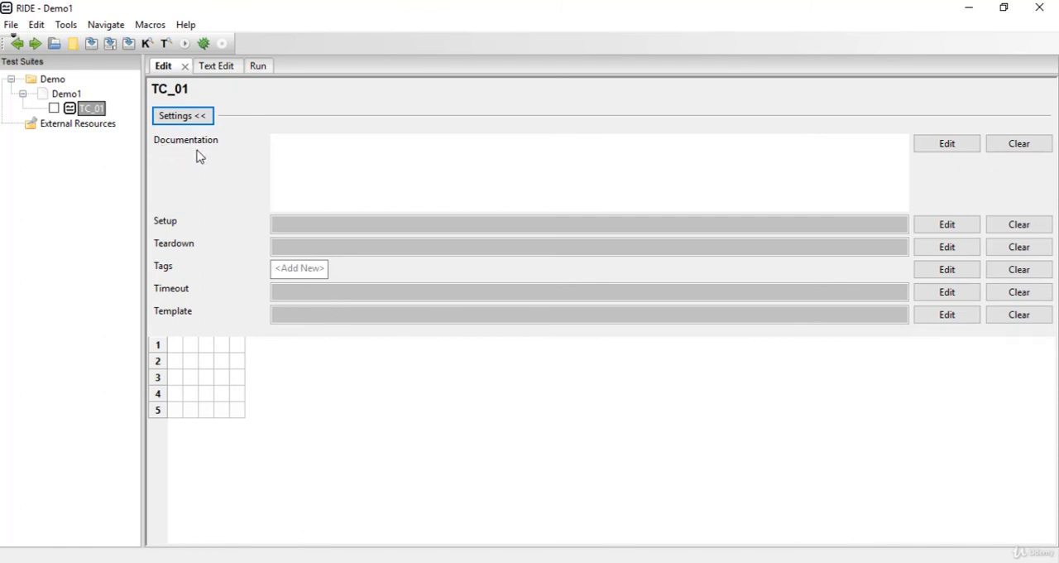
mouse_move(180, 255)
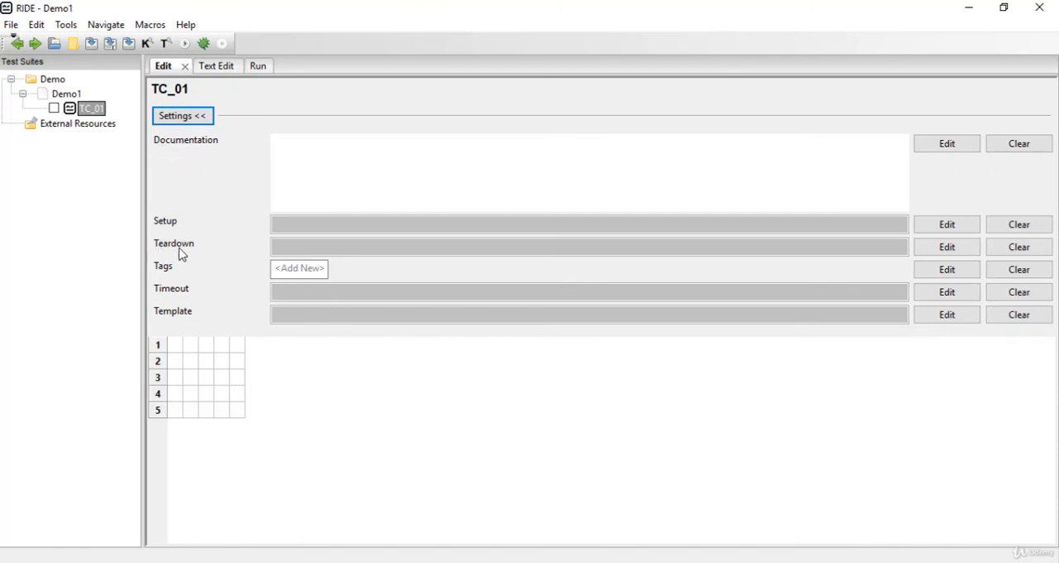
mouse_move(169, 313)
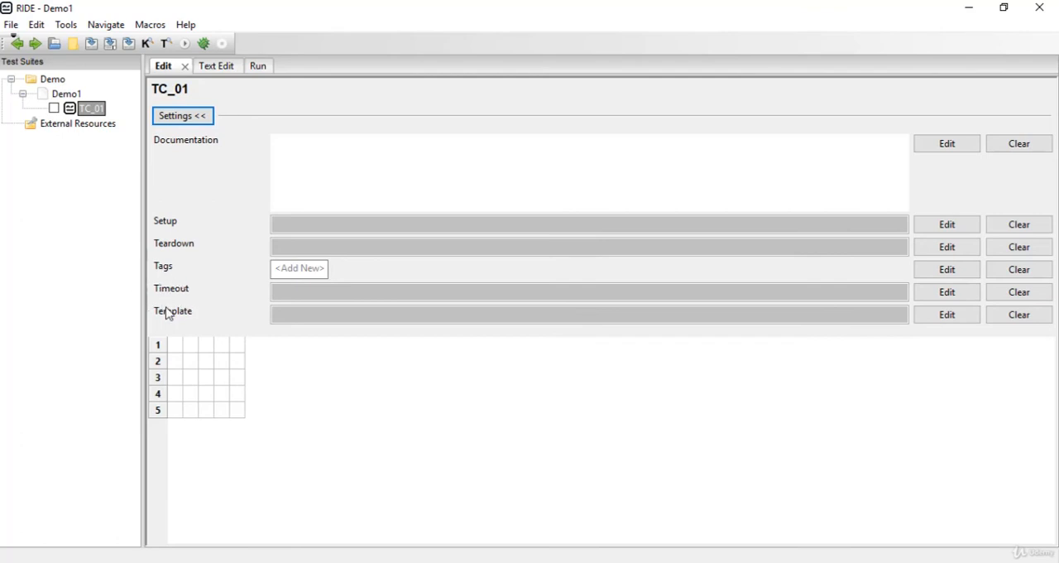
mouse_move(201, 440)
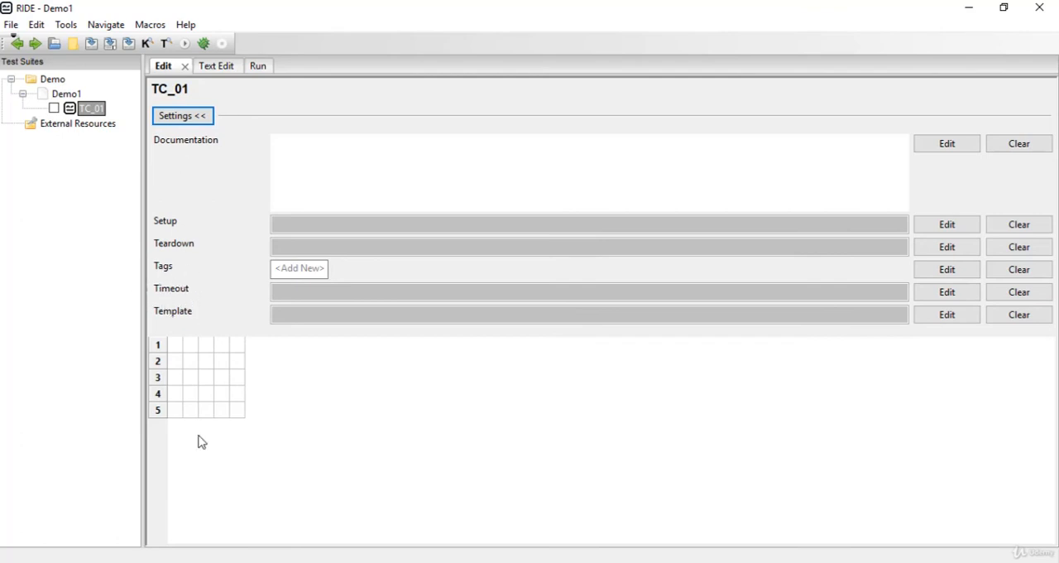
mouse_move(198, 343)
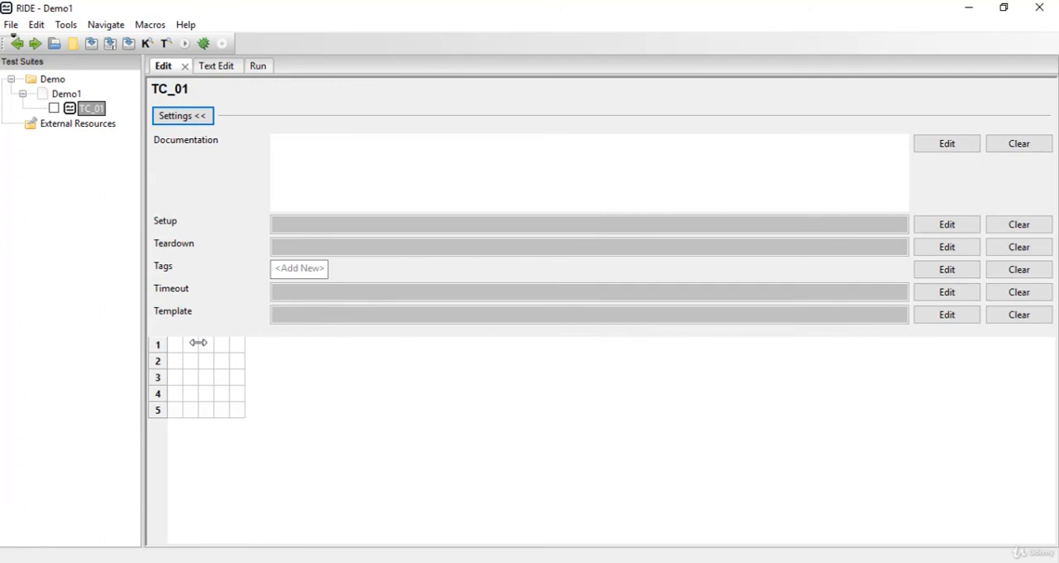
mouse_move(205, 311)
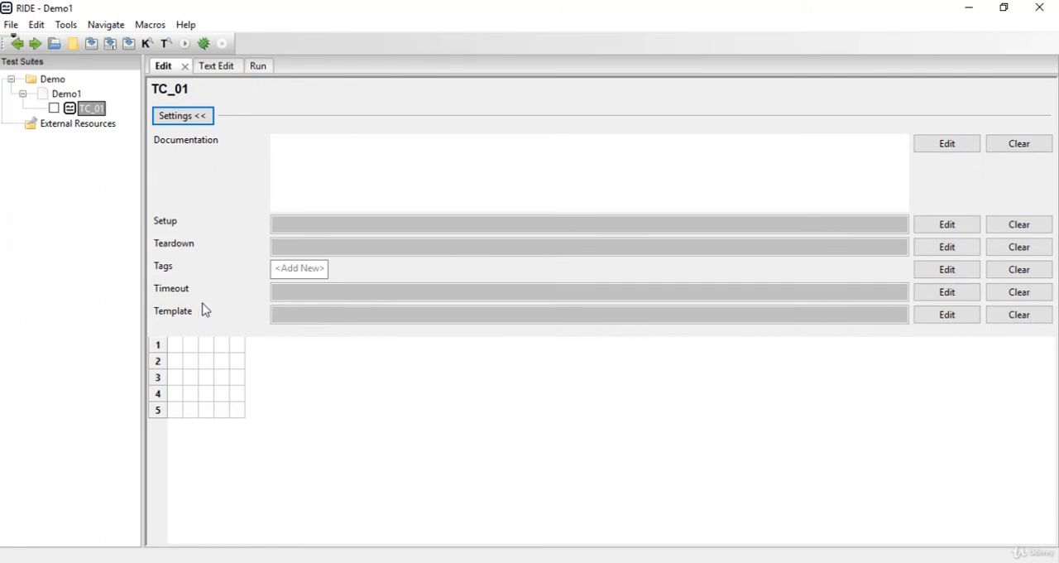
mouse_move(213, 312)
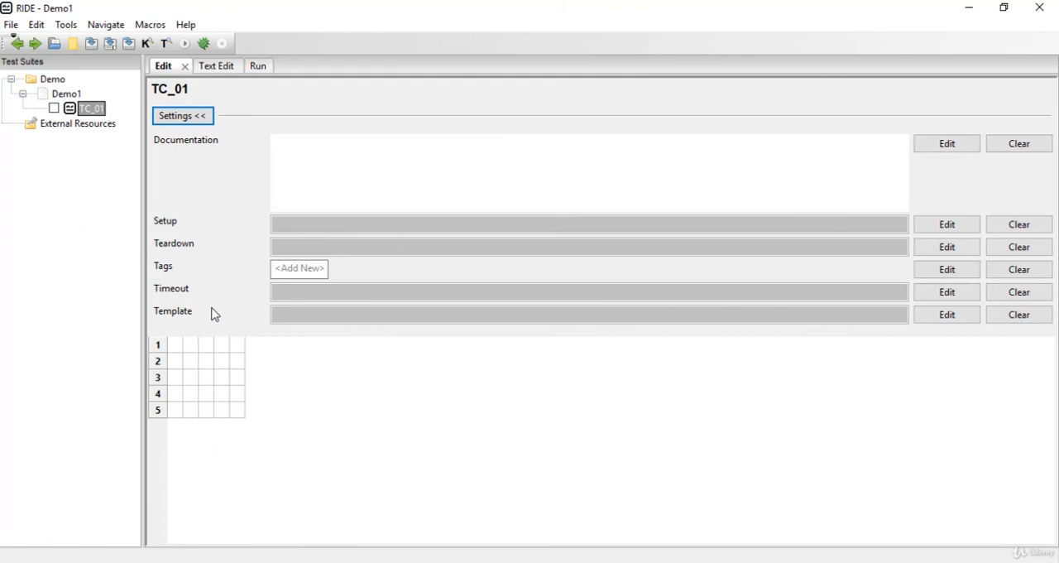
mouse_move(255, 321)
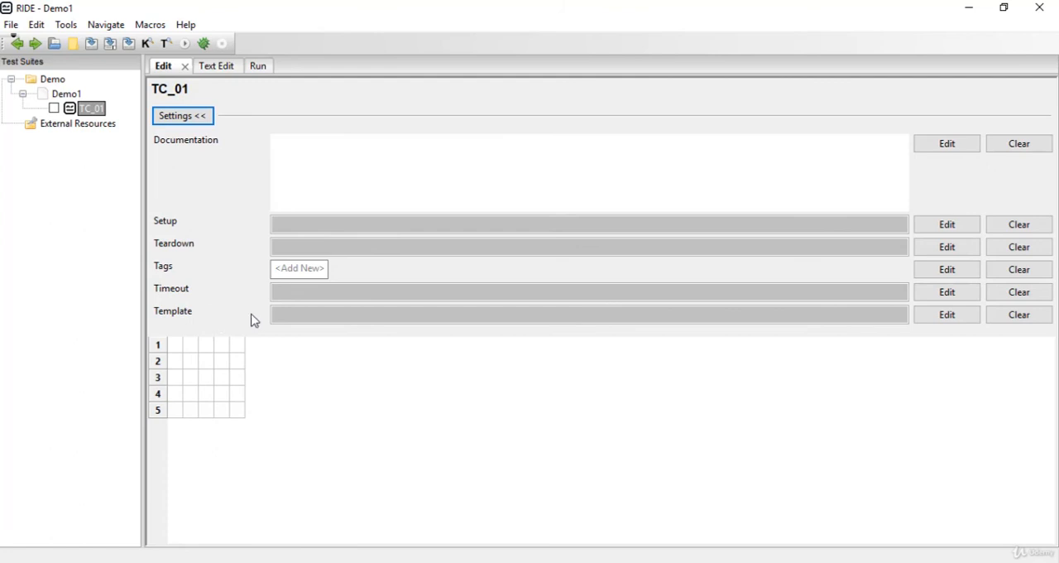
mouse_move(174, 322)
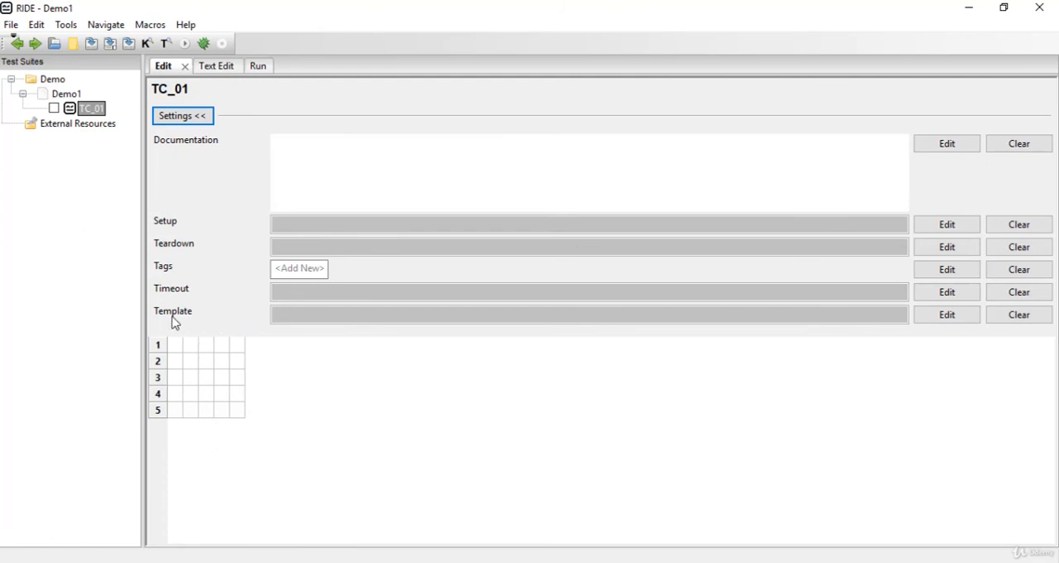
mouse_move(238, 347)
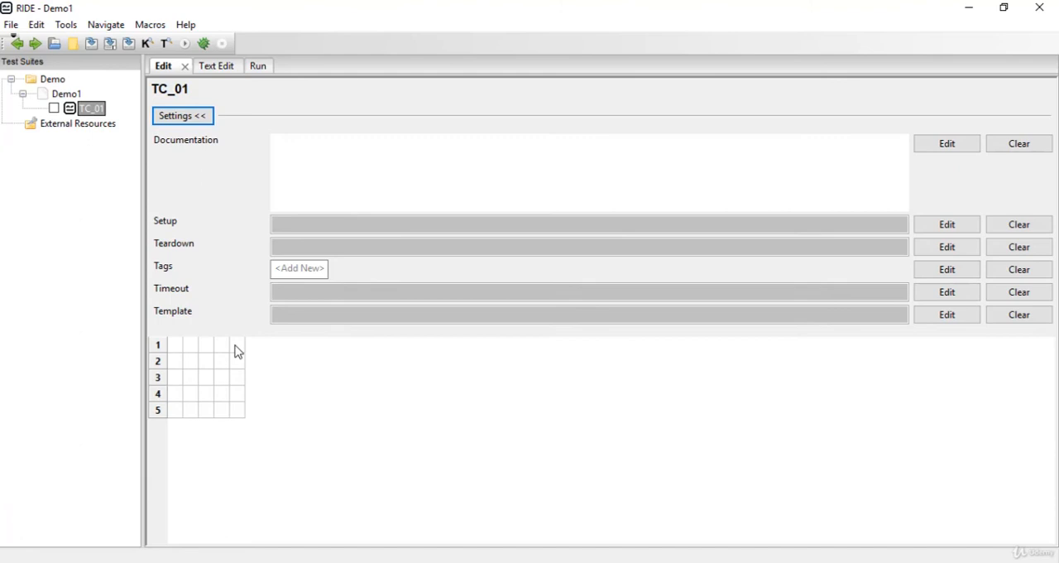
mouse_move(238, 306)
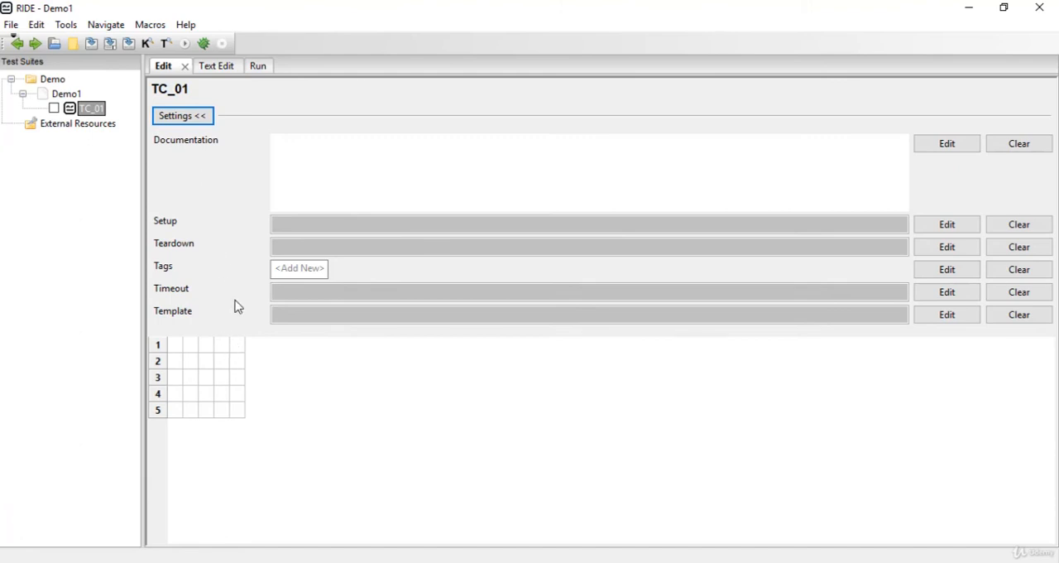
mouse_move(227, 425)
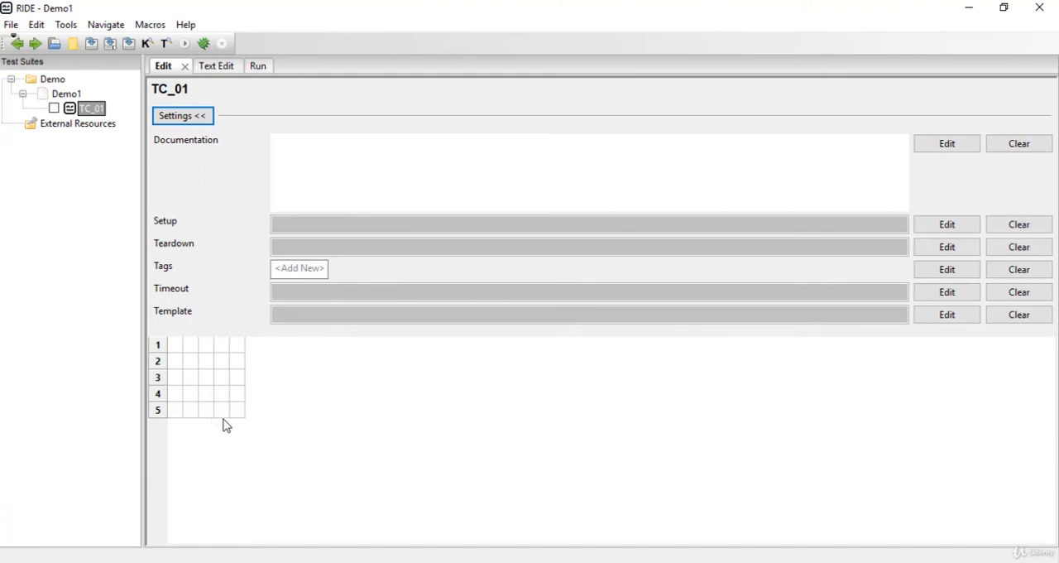
mouse_move(208, 89)
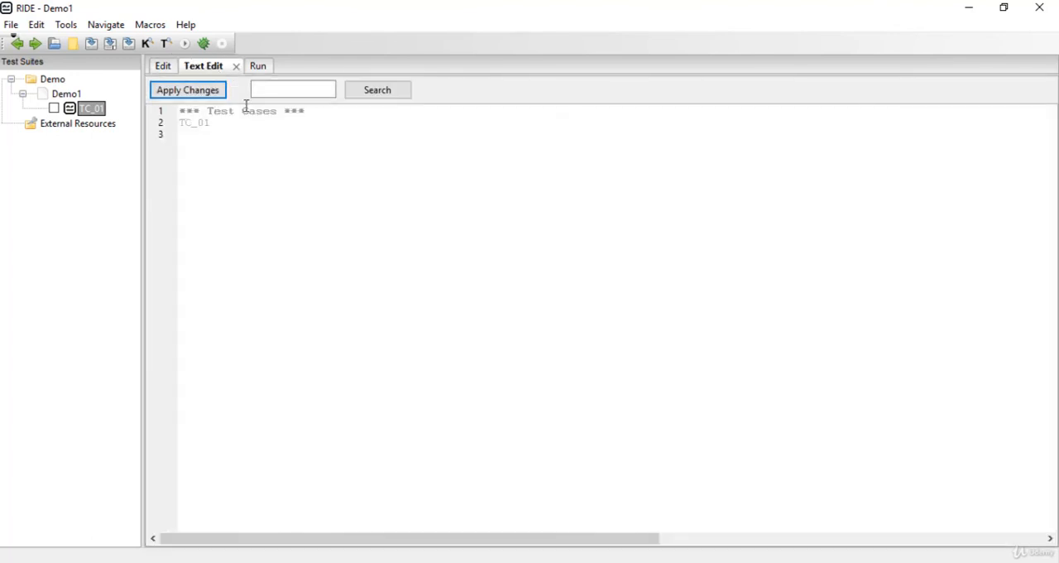
Show the Run view for TC_01 with the robot execution profile and empty output.
click(243, 66)
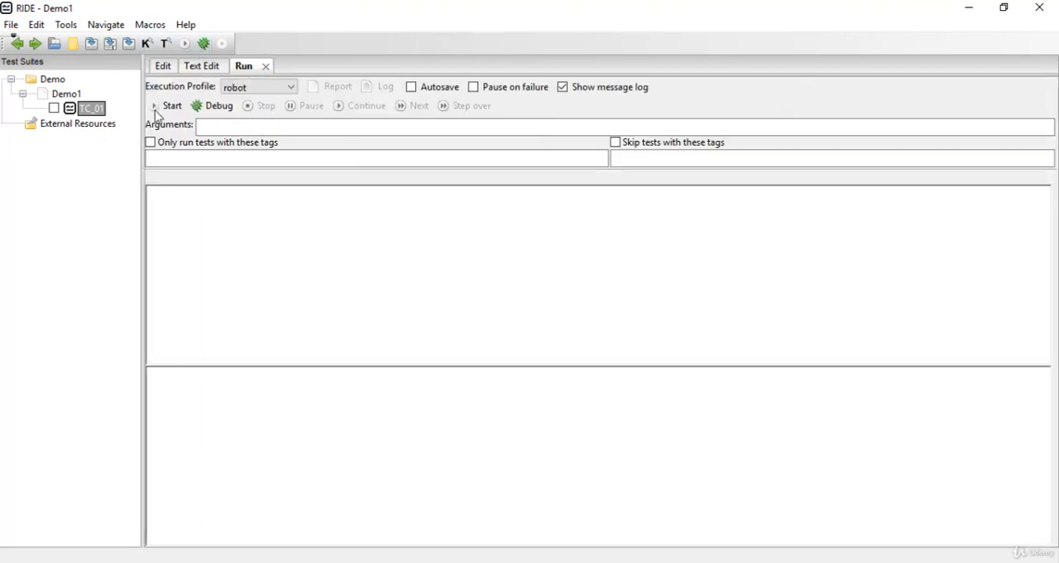
mouse_move(172, 106)
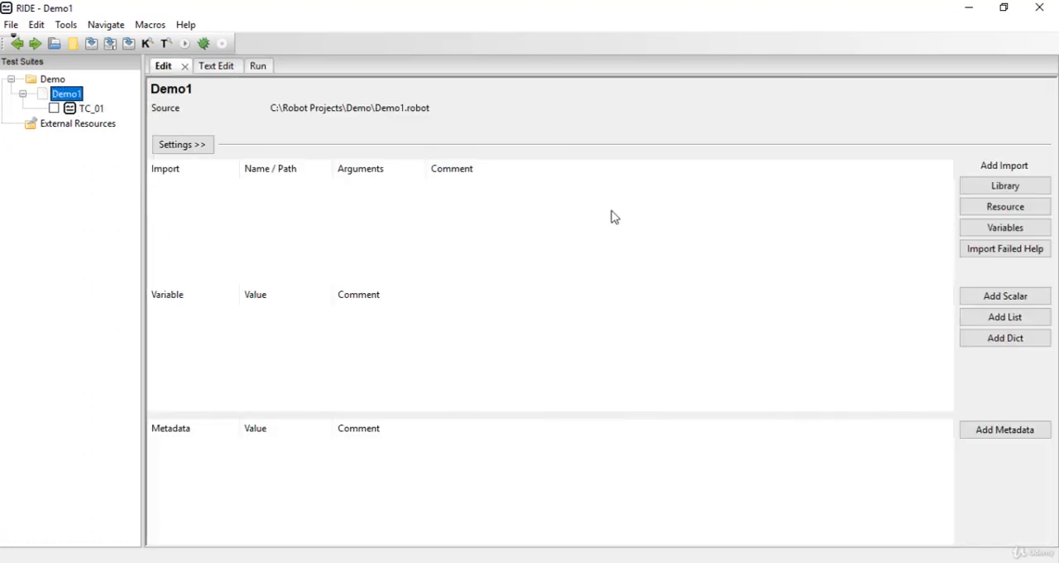
mouse_move(1026, 174)
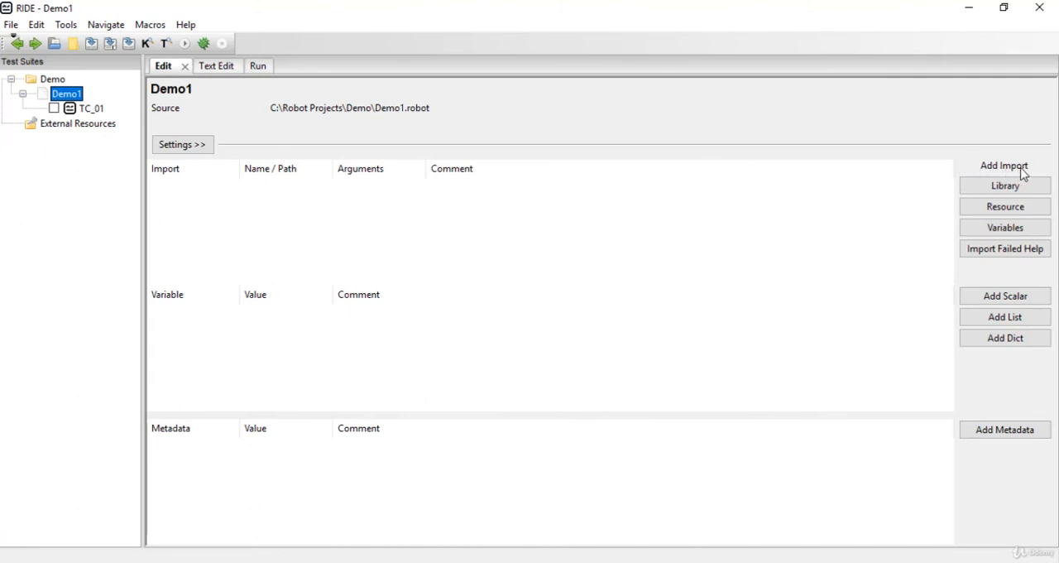
mouse_move(975, 260)
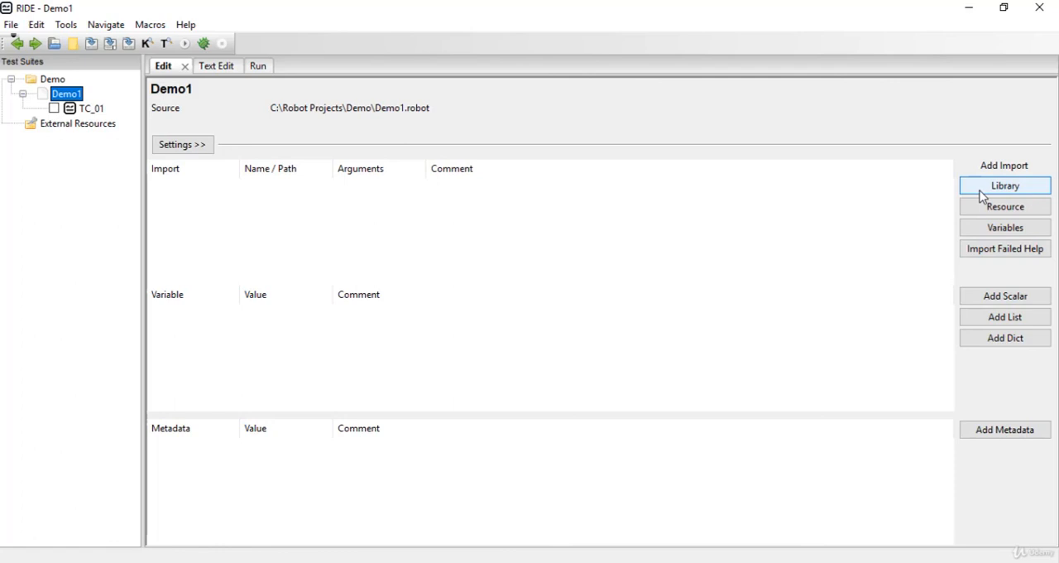
mouse_move(963, 189)
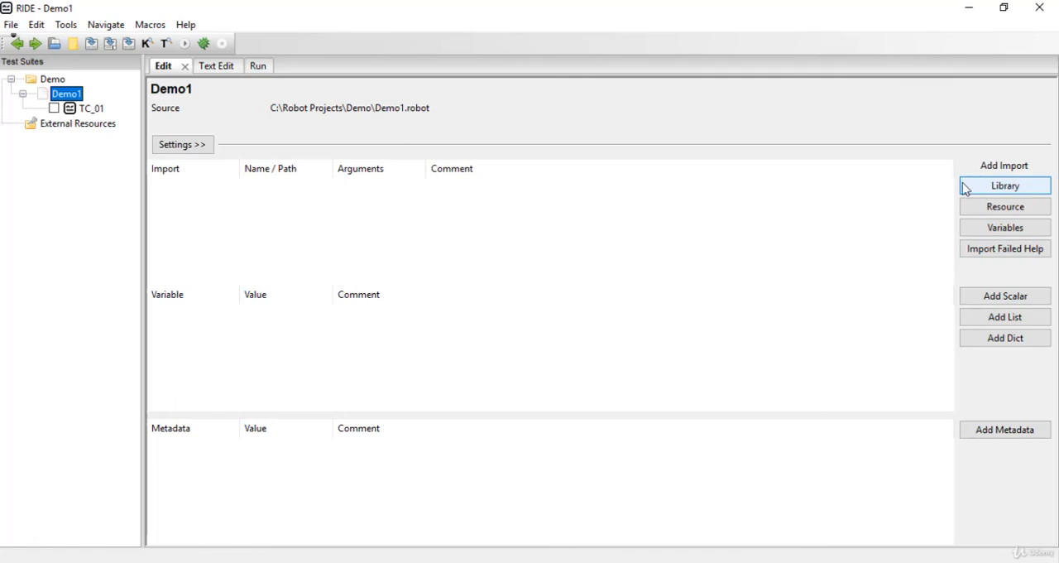
mouse_move(960, 182)
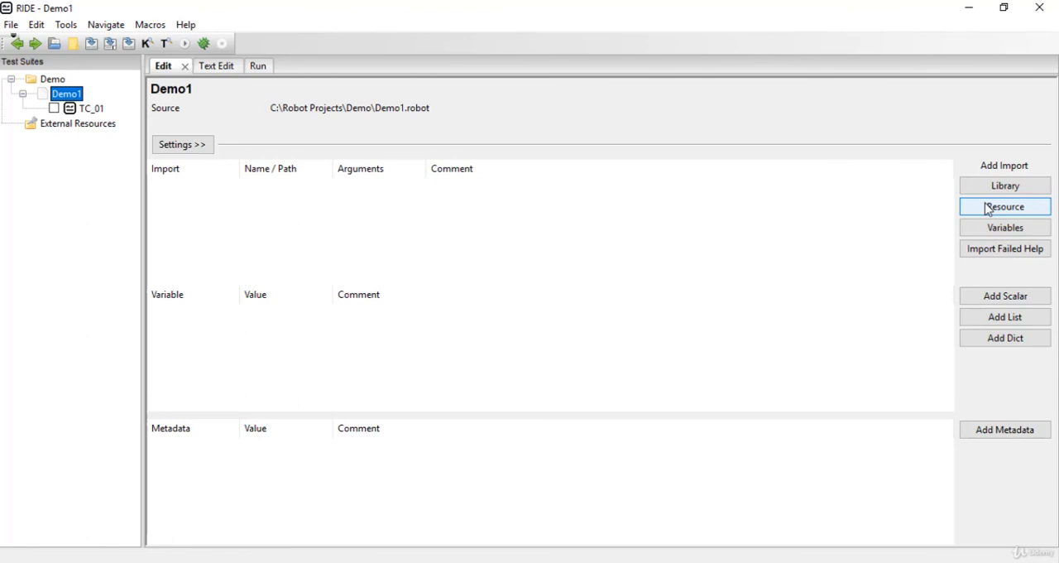
mouse_move(1004, 228)
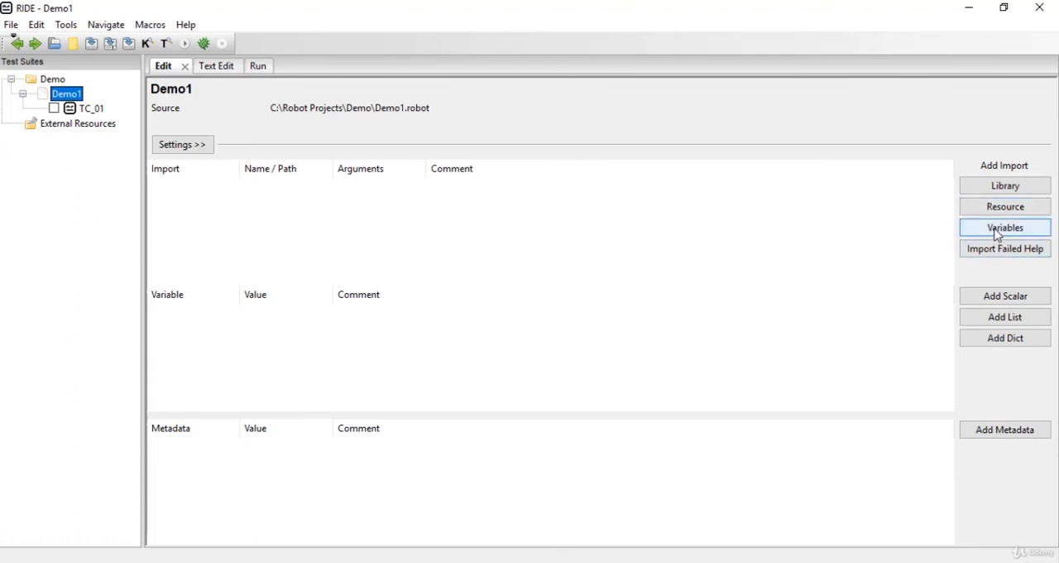